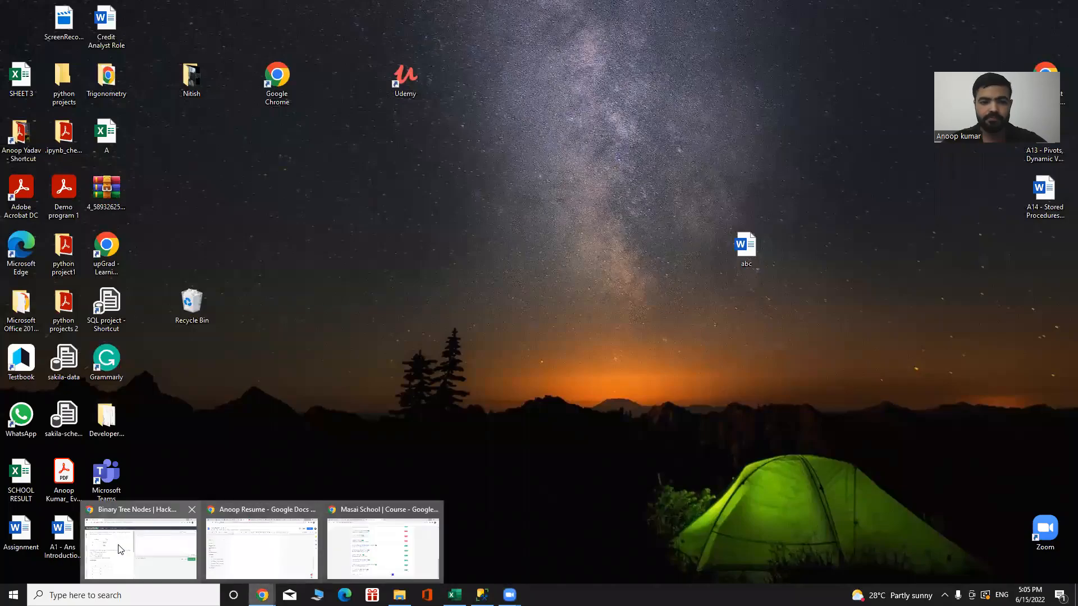
Switch to the Binary Tree Nodes HackerRank window from the taskbar.
left_click(139, 546)
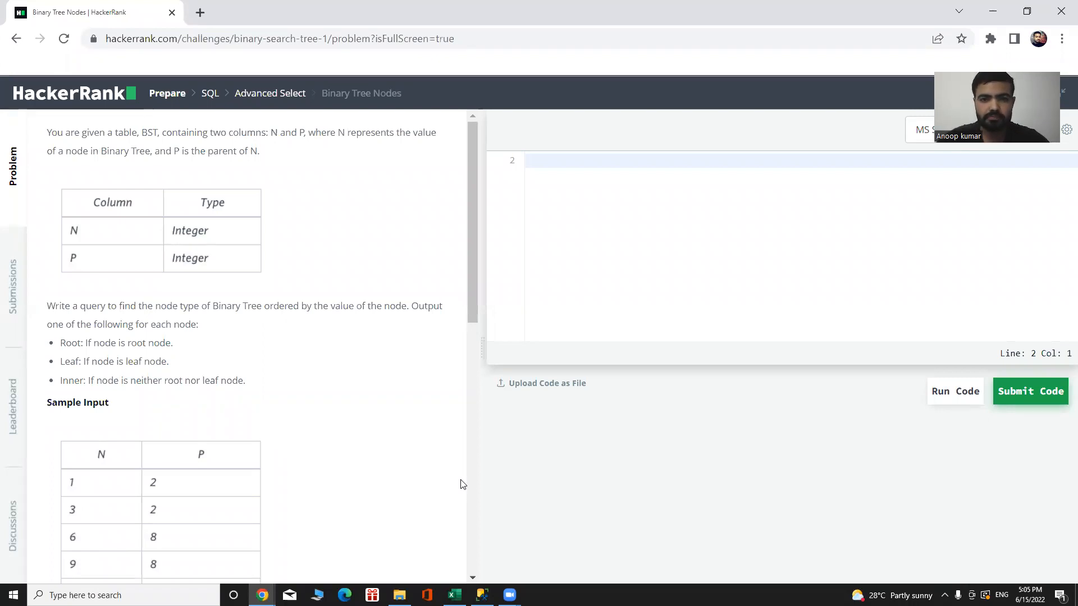
mouse_move(299, 295)
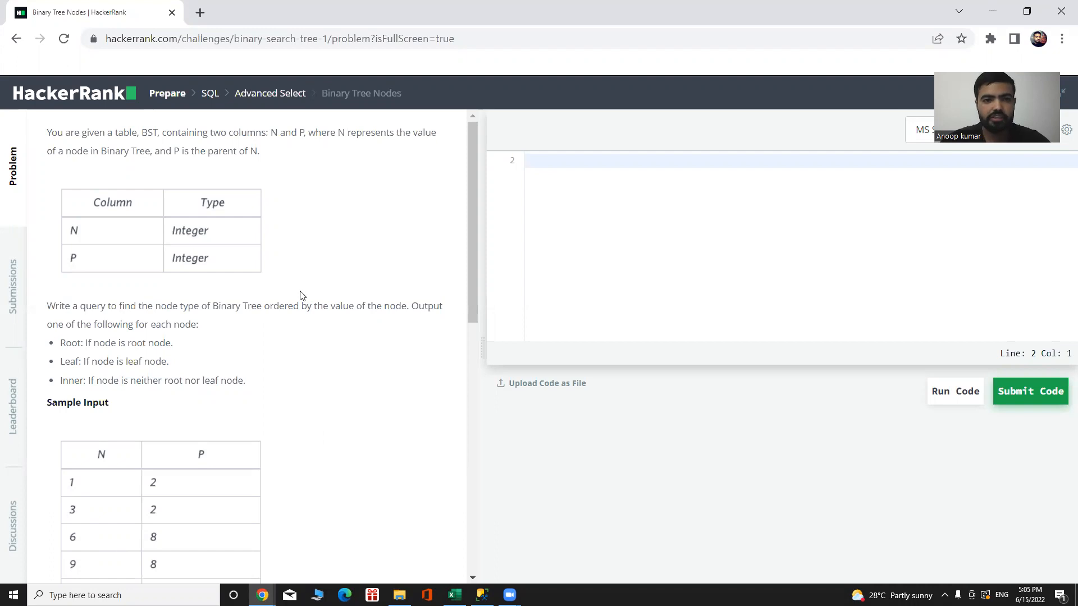
left_click(544, 161)
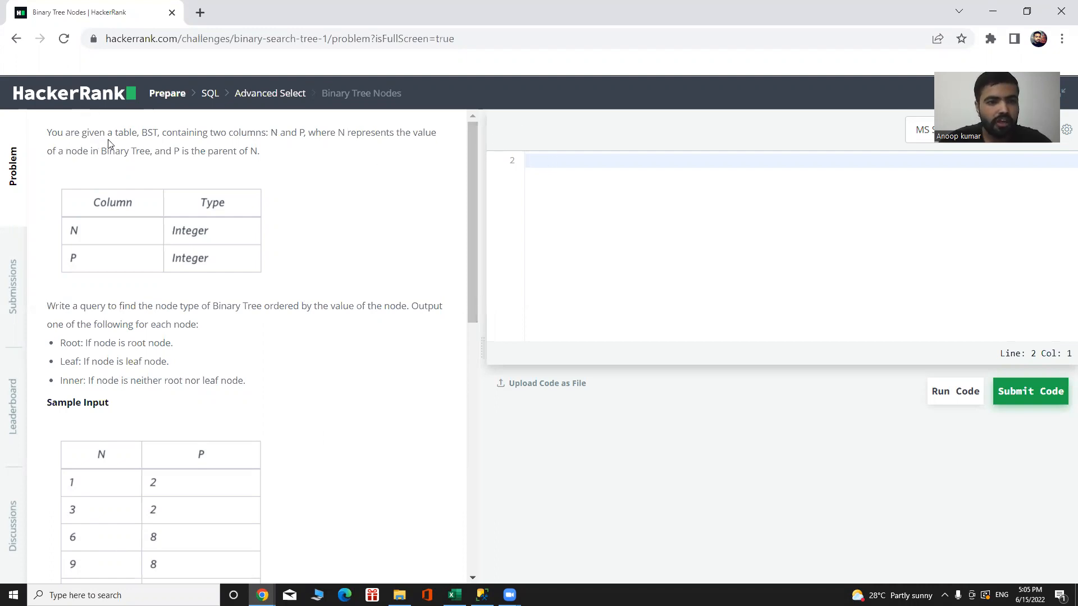
mouse_move(210, 146)
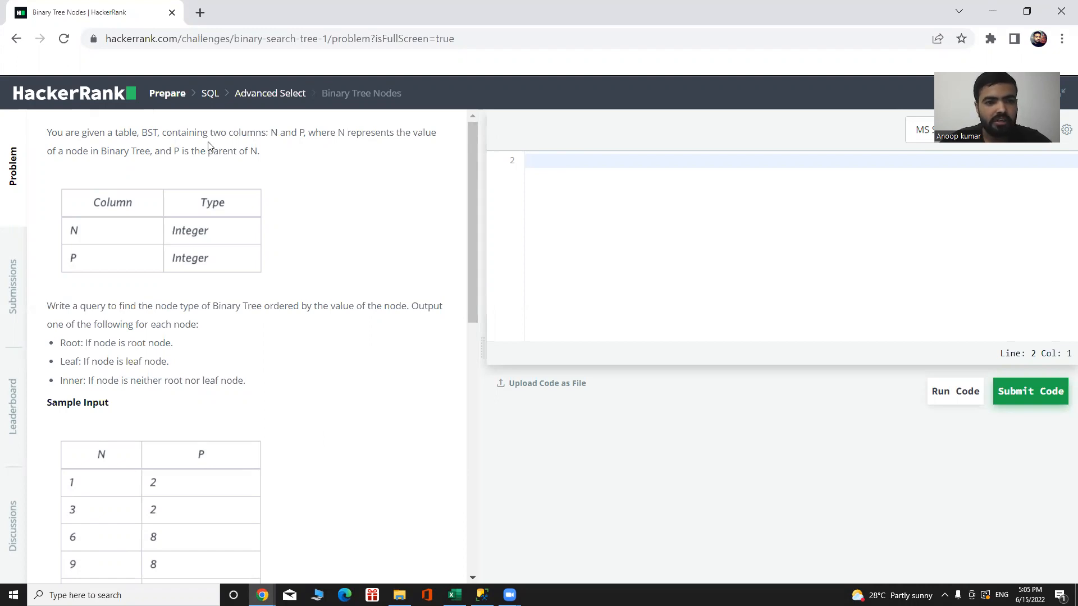
mouse_move(338, 148)
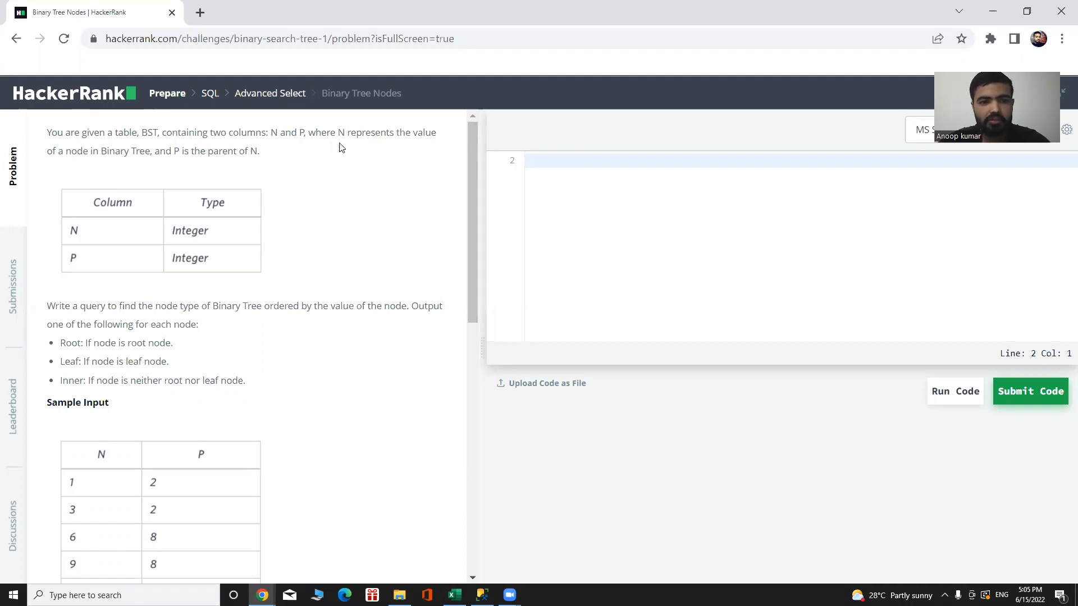
mouse_move(57, 168)
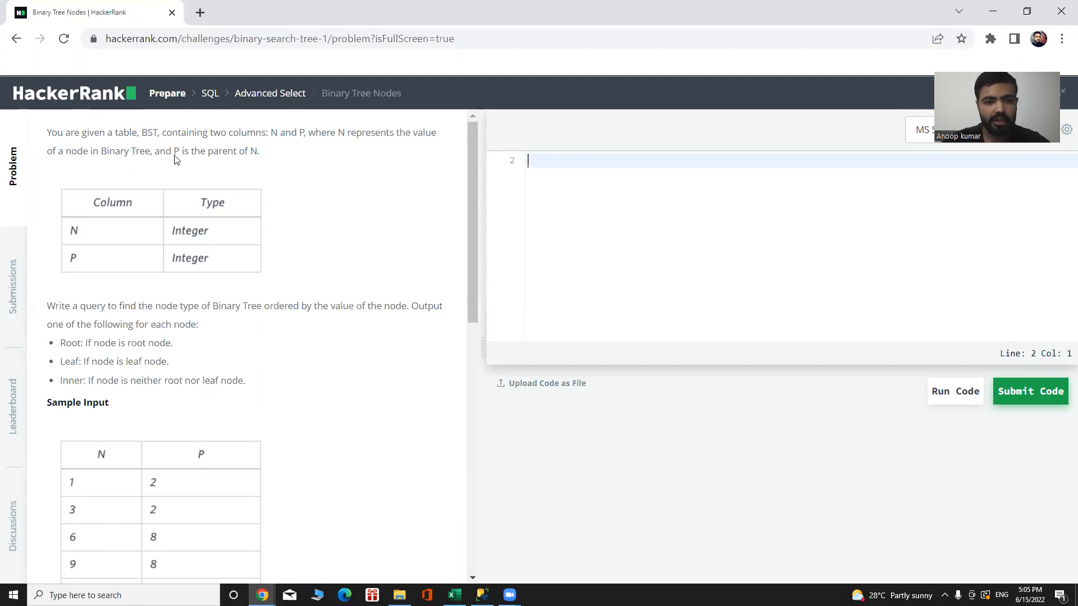
mouse_move(285, 195)
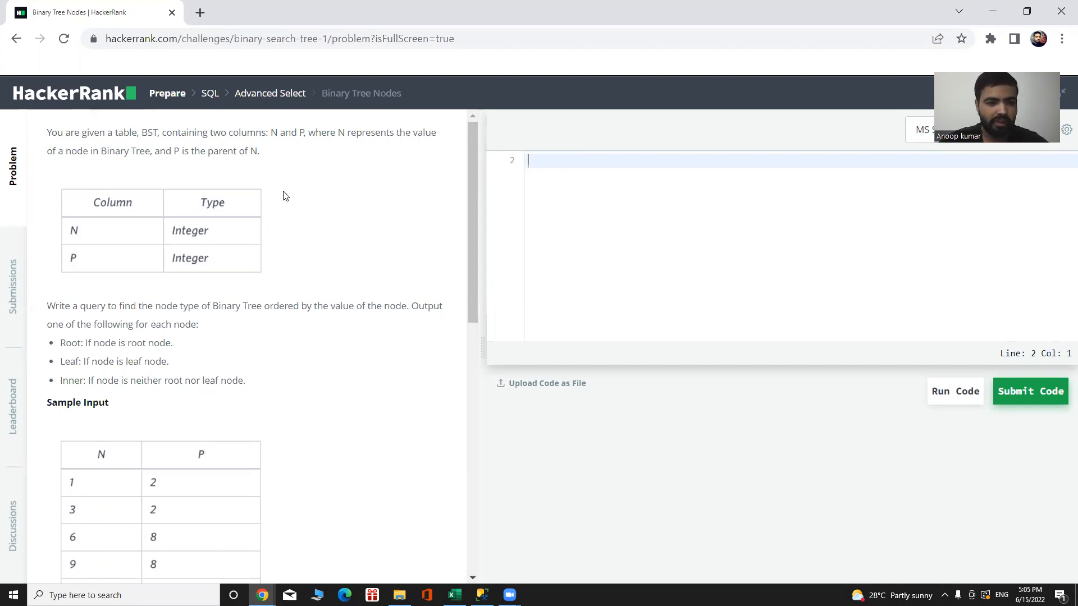
scroll("down", 3)
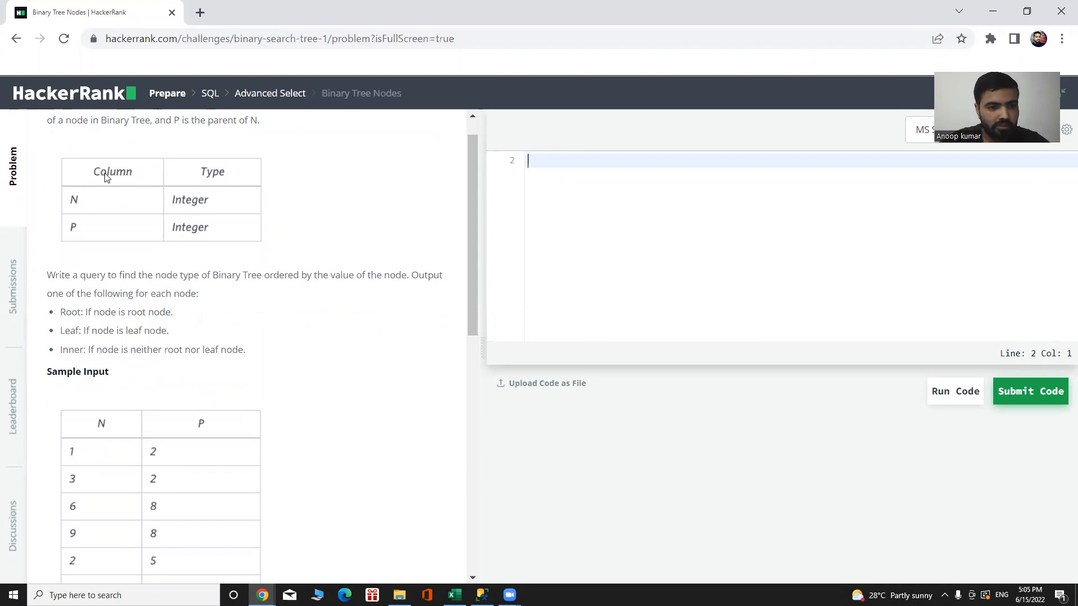
mouse_move(75, 200)
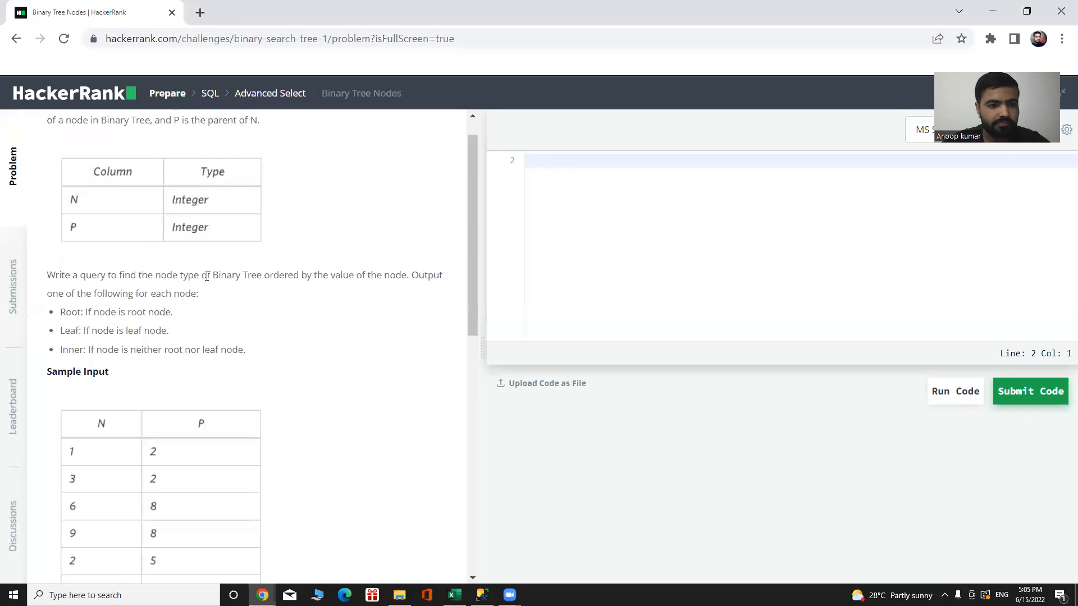
scroll("down", 3)
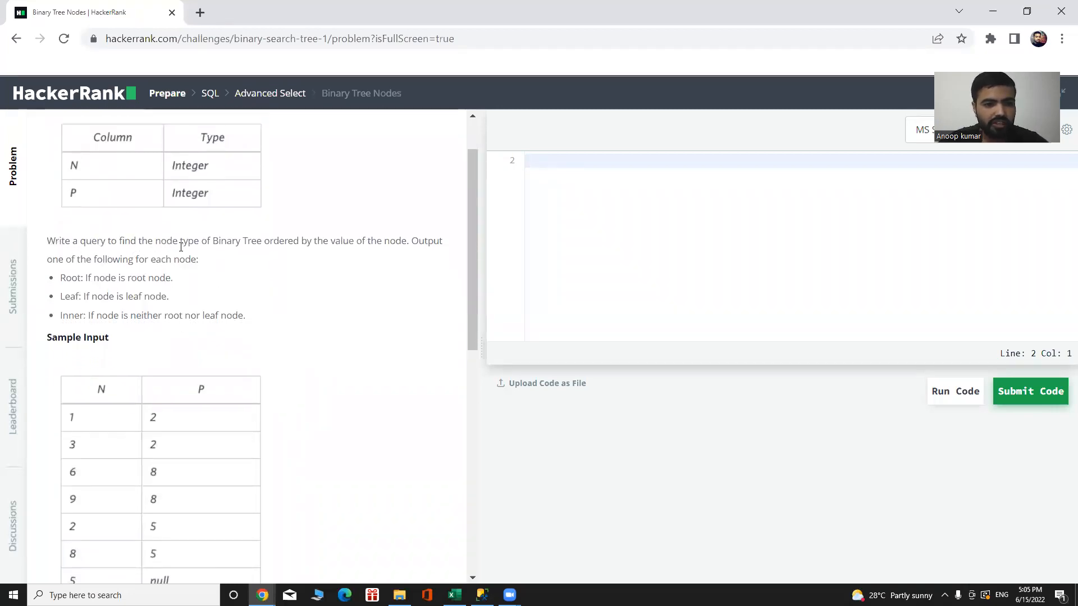
mouse_move(329, 254)
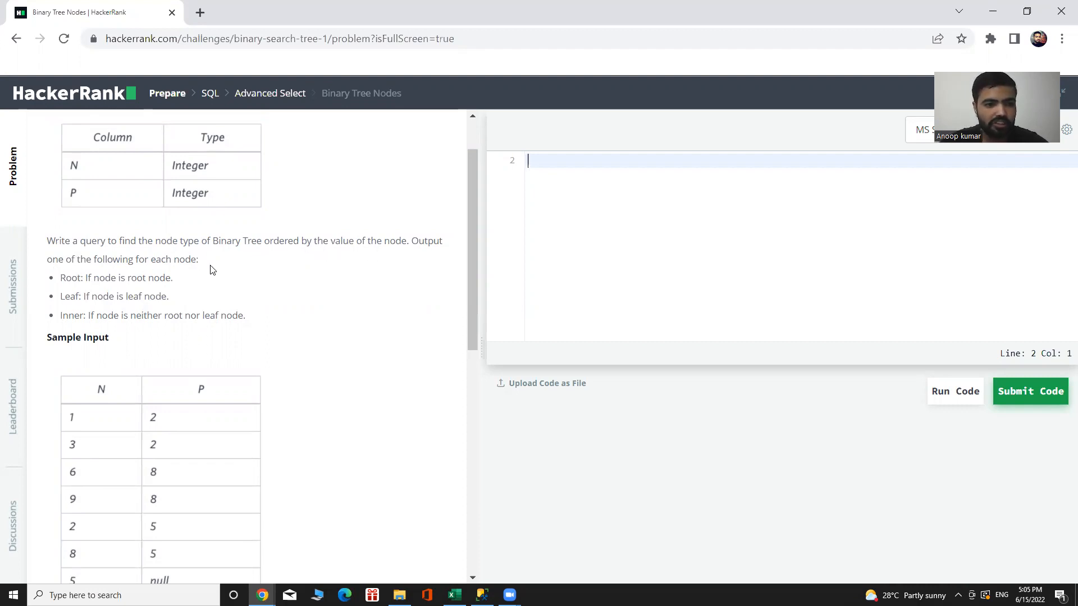
scroll("down", 3)
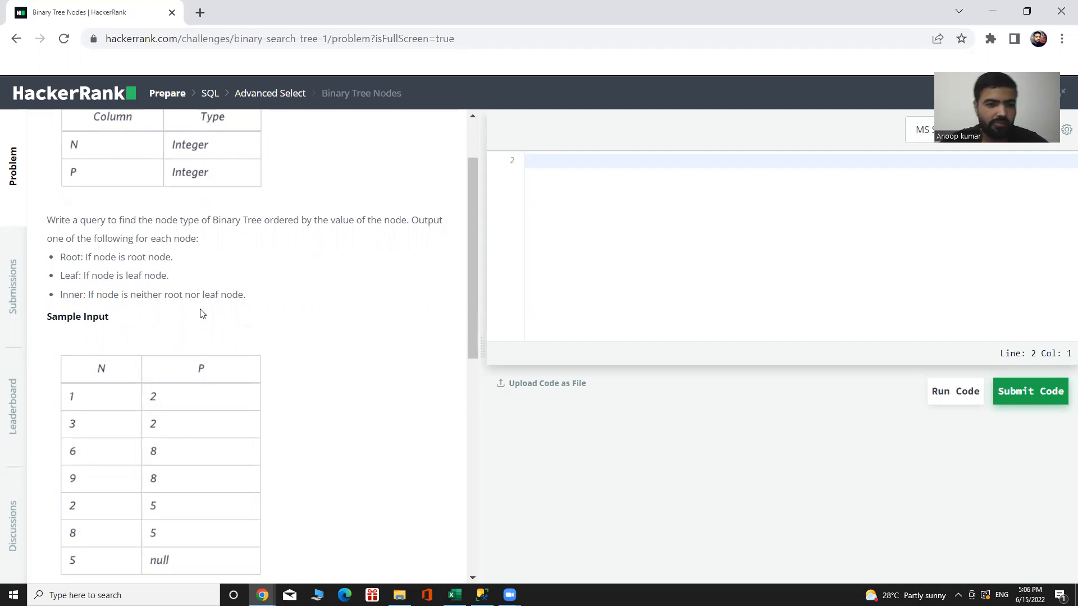
scroll("down", 3)
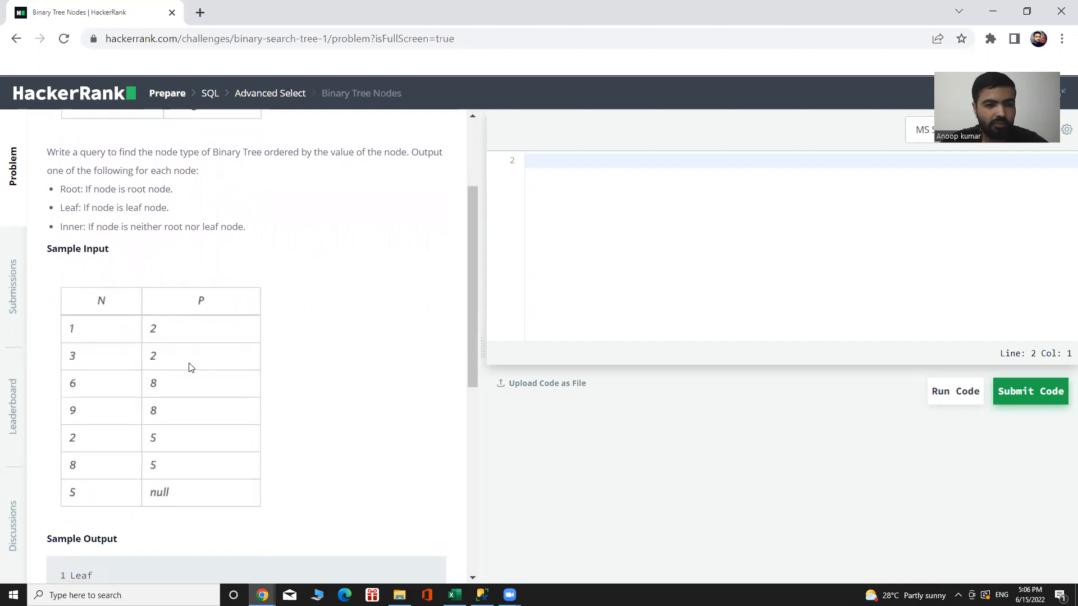
scroll("down", 3)
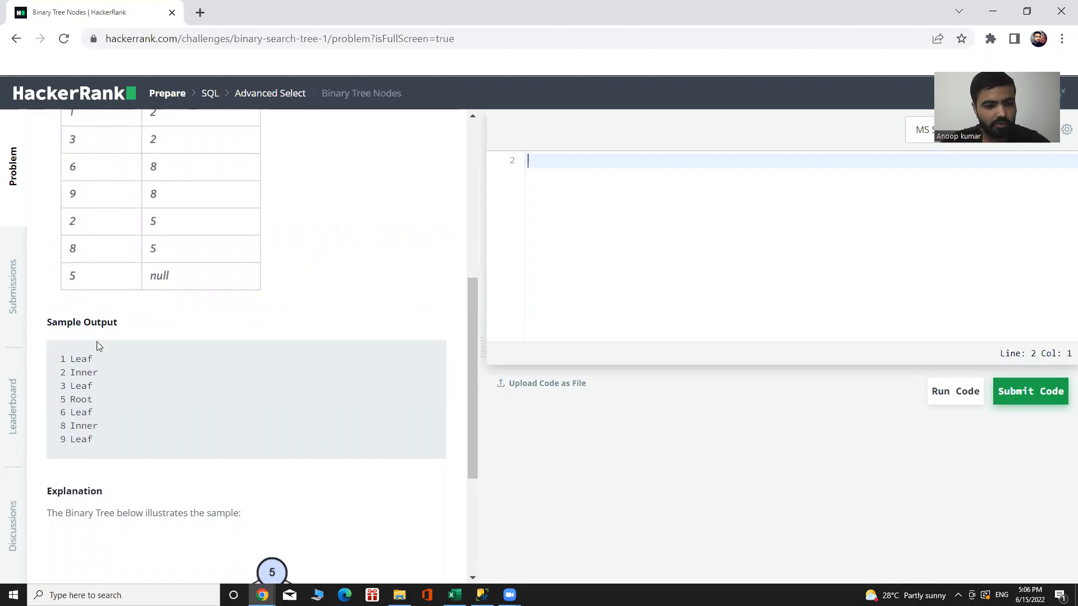
scroll("down", 3)
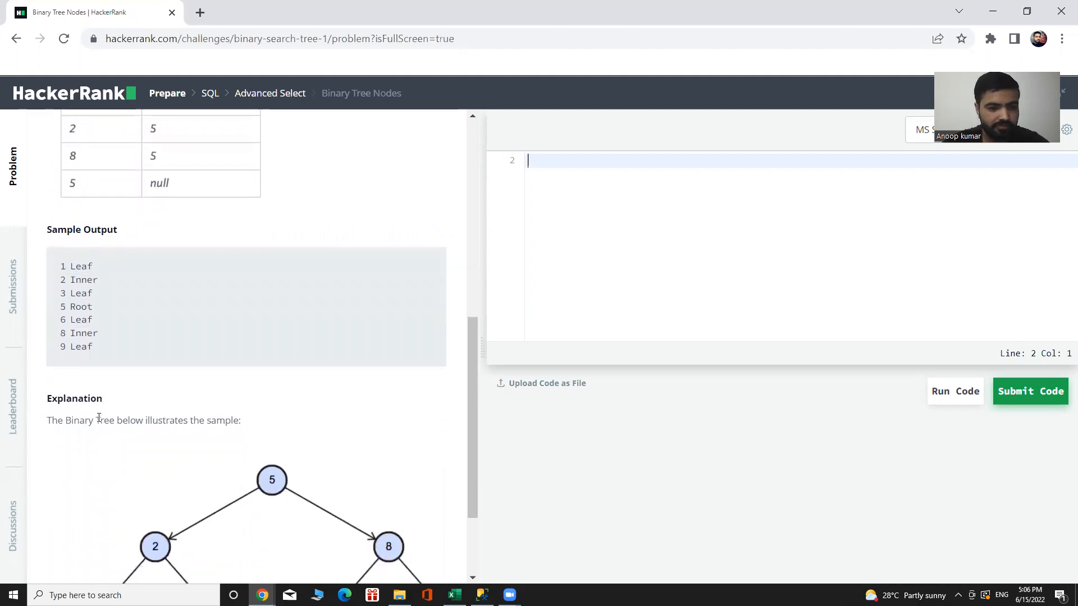
scroll("down", 3)
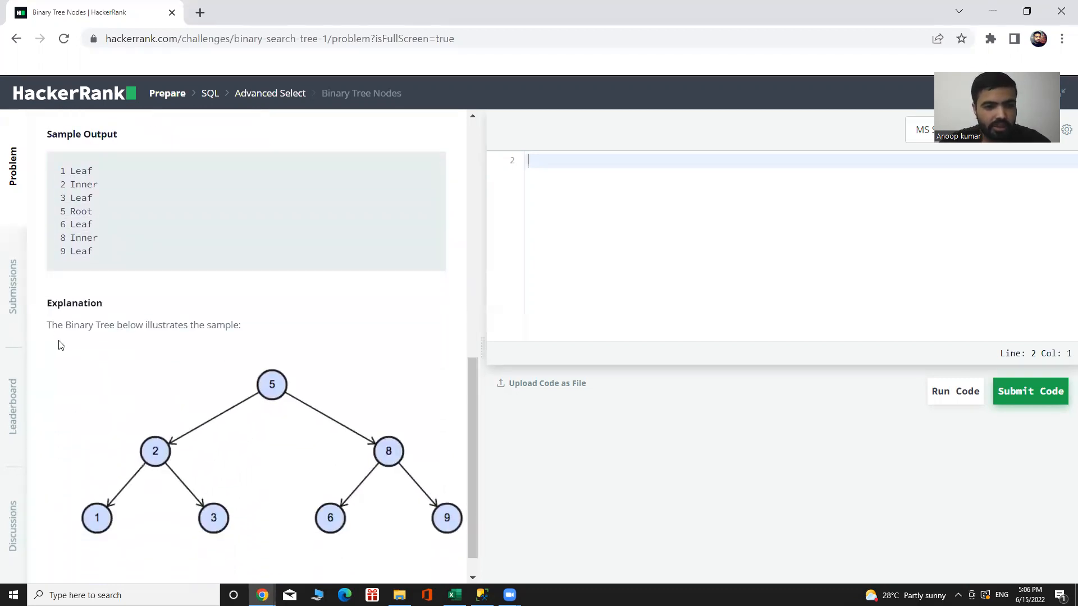
mouse_move(251, 346)
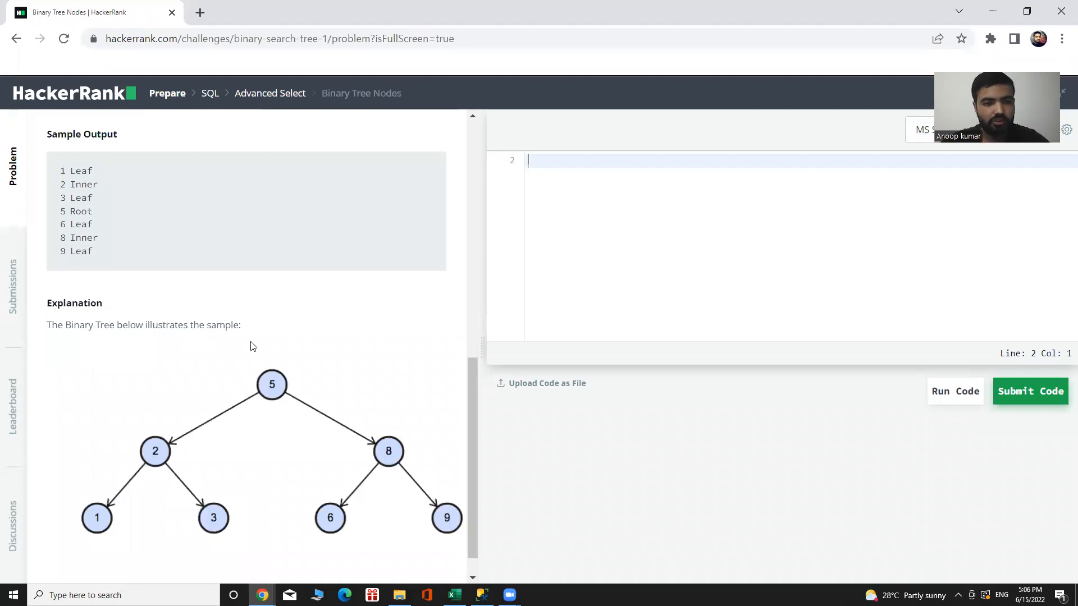
scroll("down", 3)
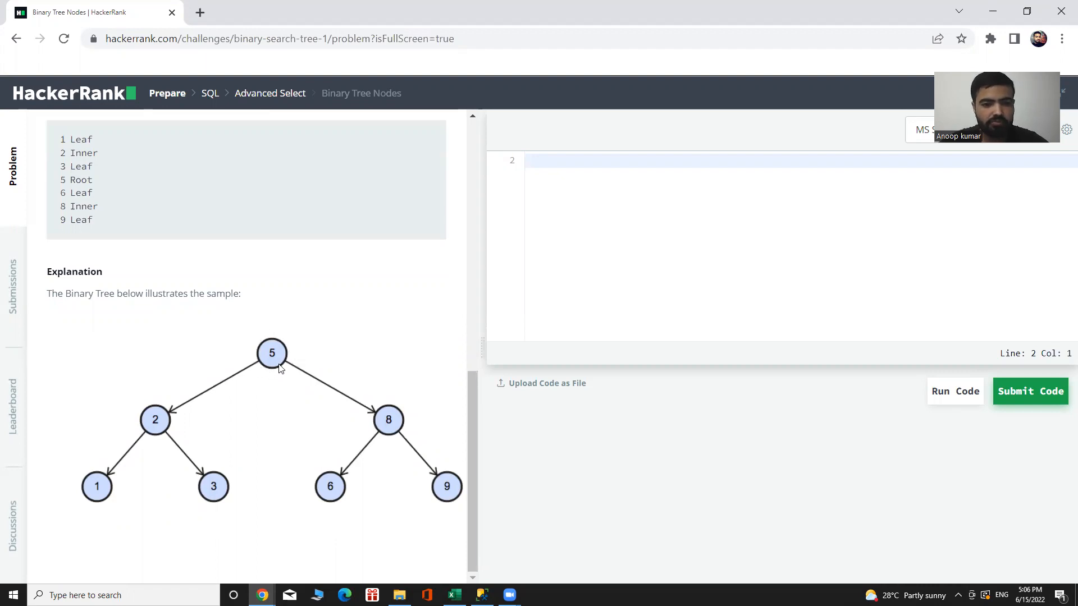
mouse_move(280, 363)
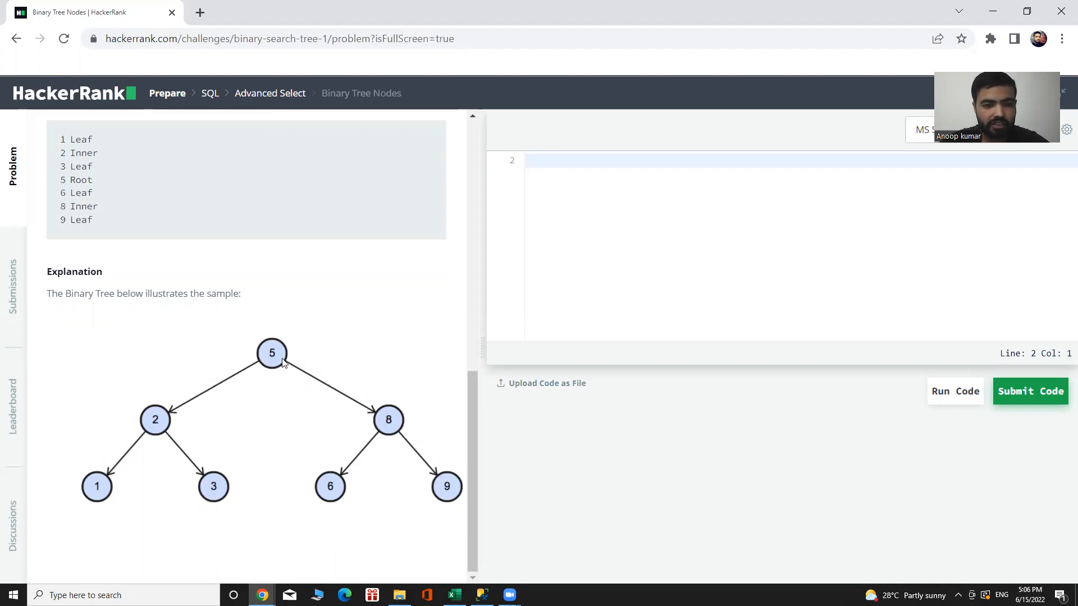
mouse_move(281, 376)
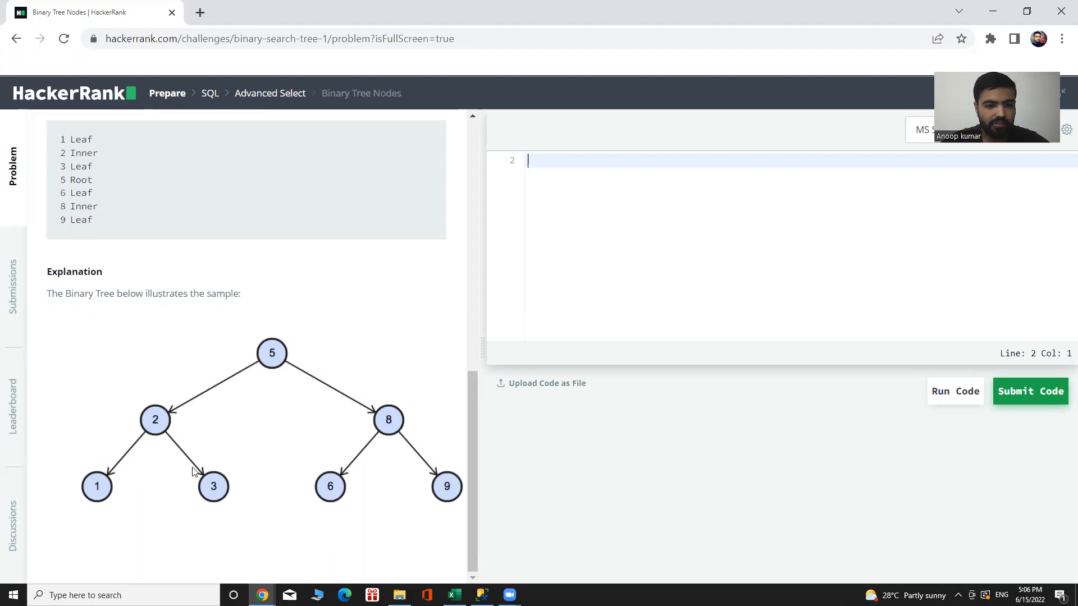
mouse_move(104, 476)
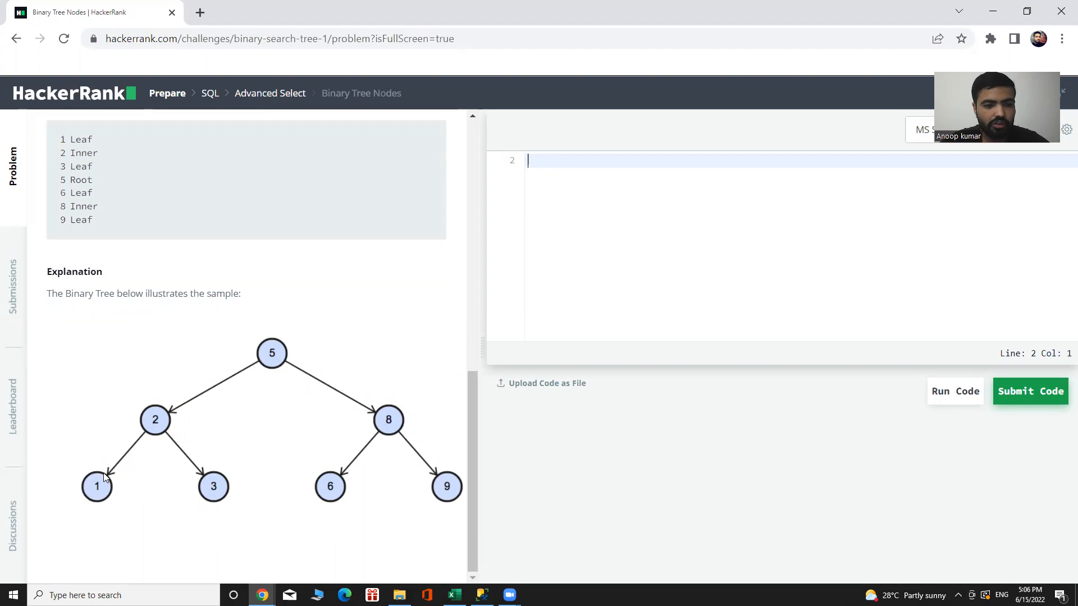
mouse_move(230, 493)
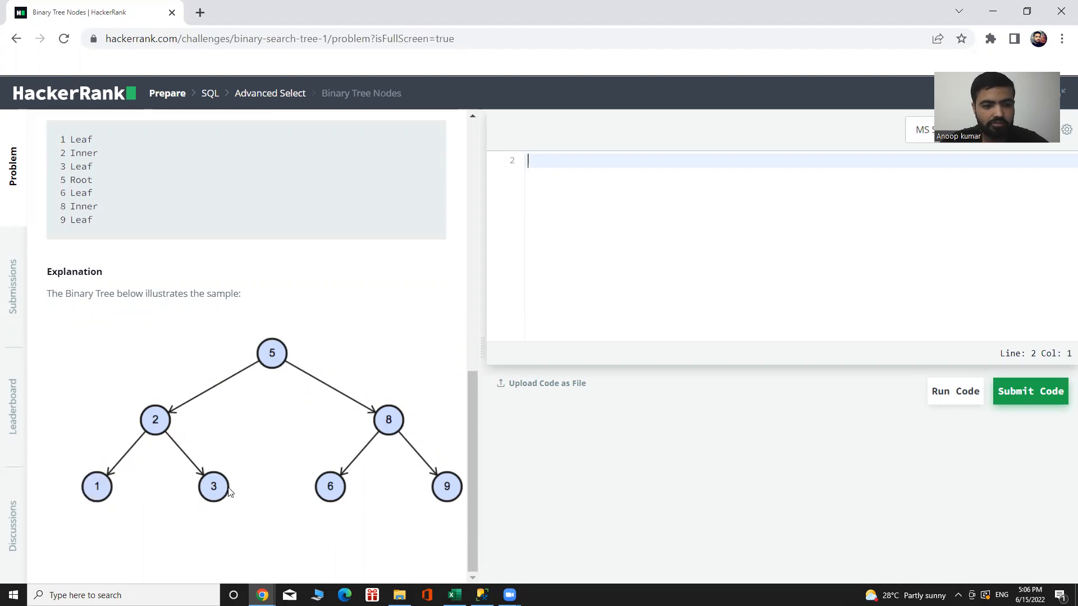
mouse_move(229, 491)
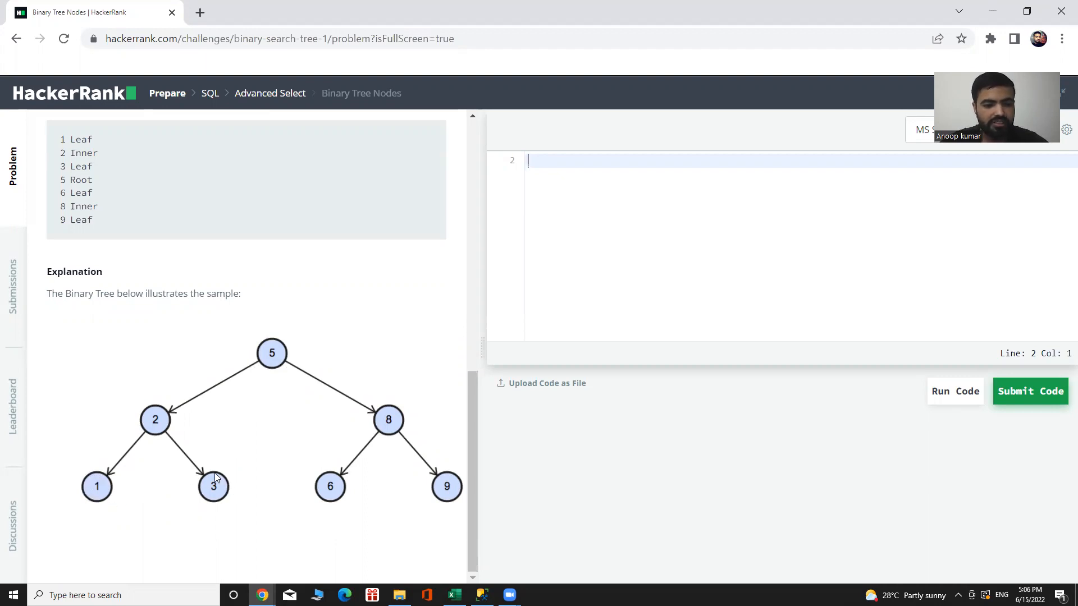
mouse_move(333, 489)
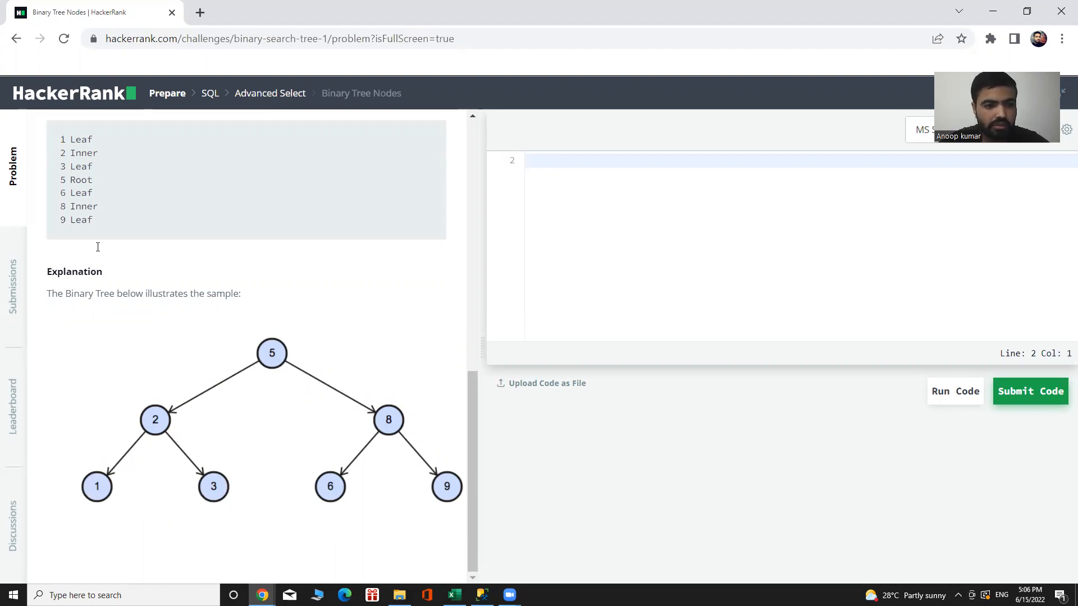
mouse_move(249, 497)
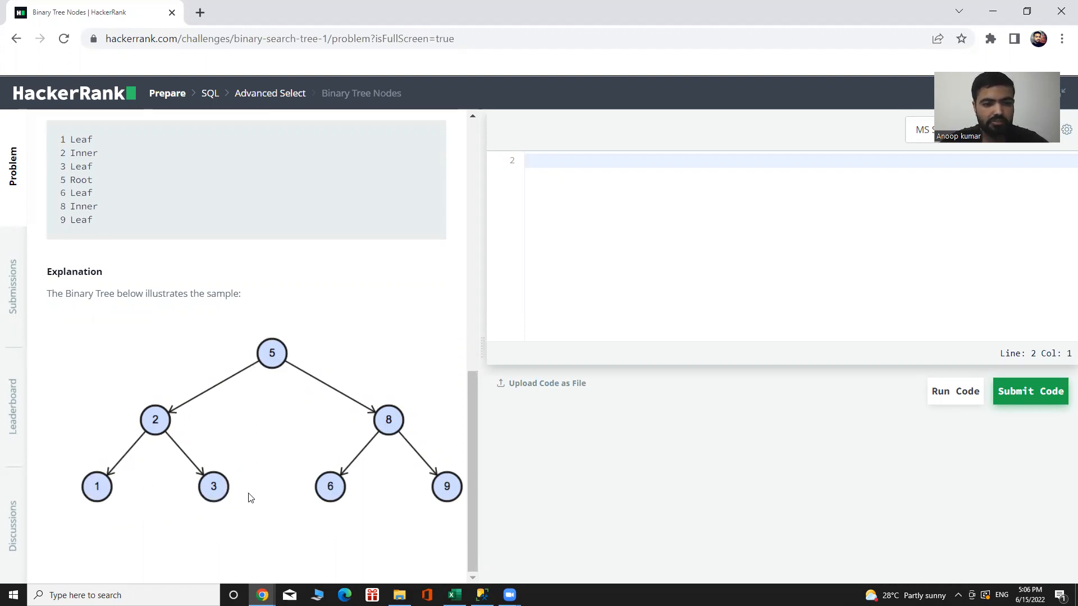
mouse_move(141, 436)
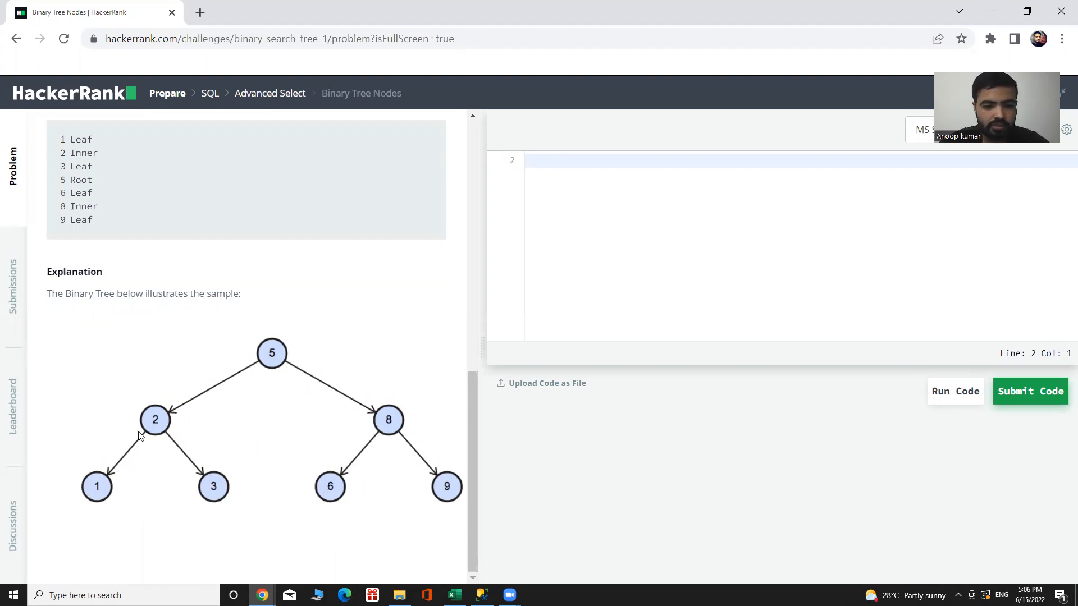
mouse_move(164, 387)
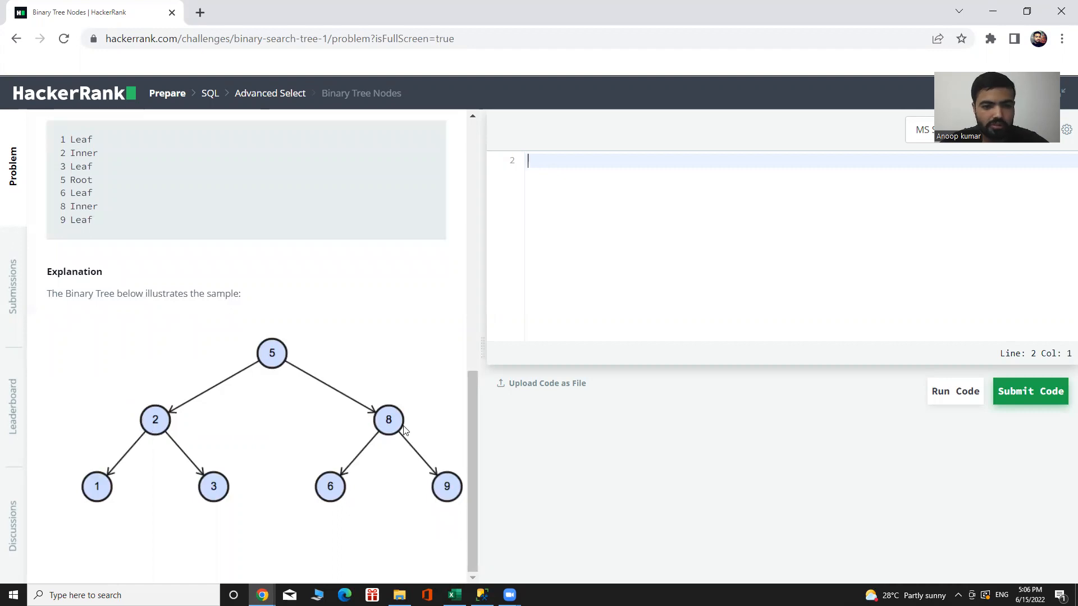
mouse_move(209, 424)
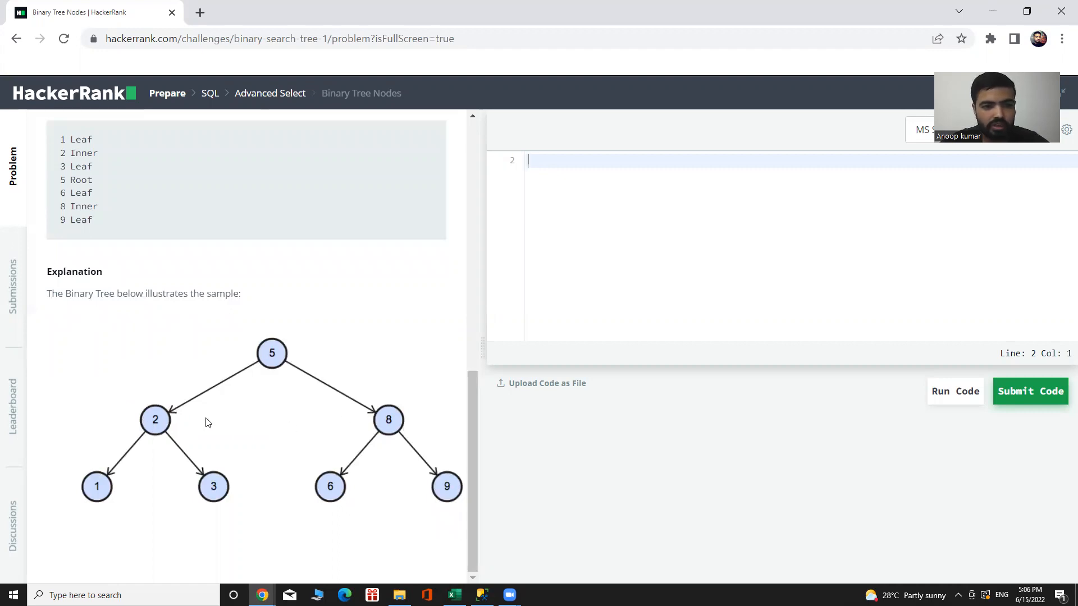
mouse_move(407, 440)
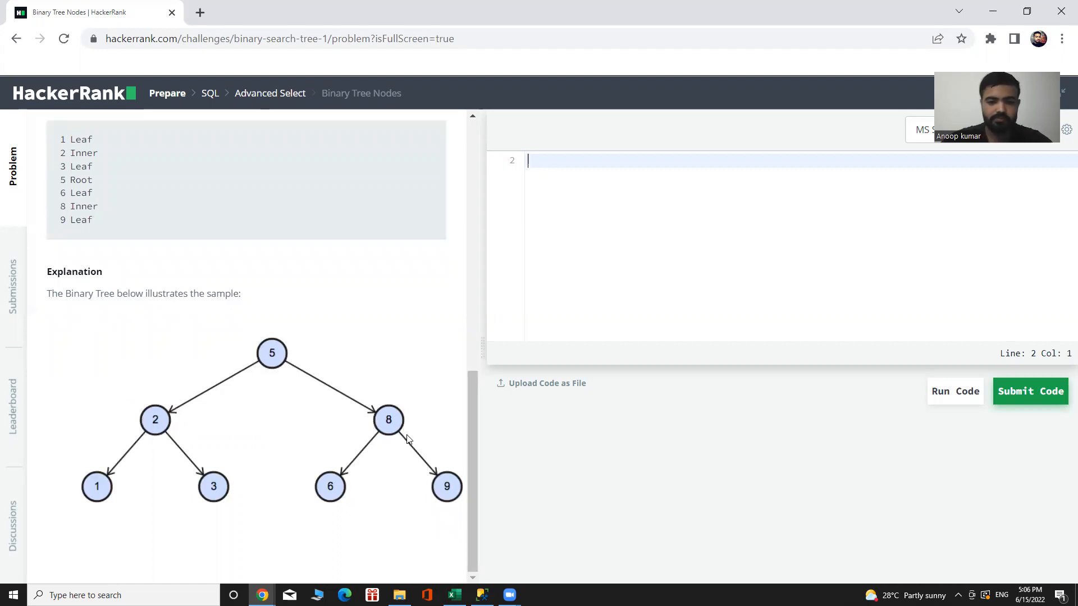
scroll("up", 3)
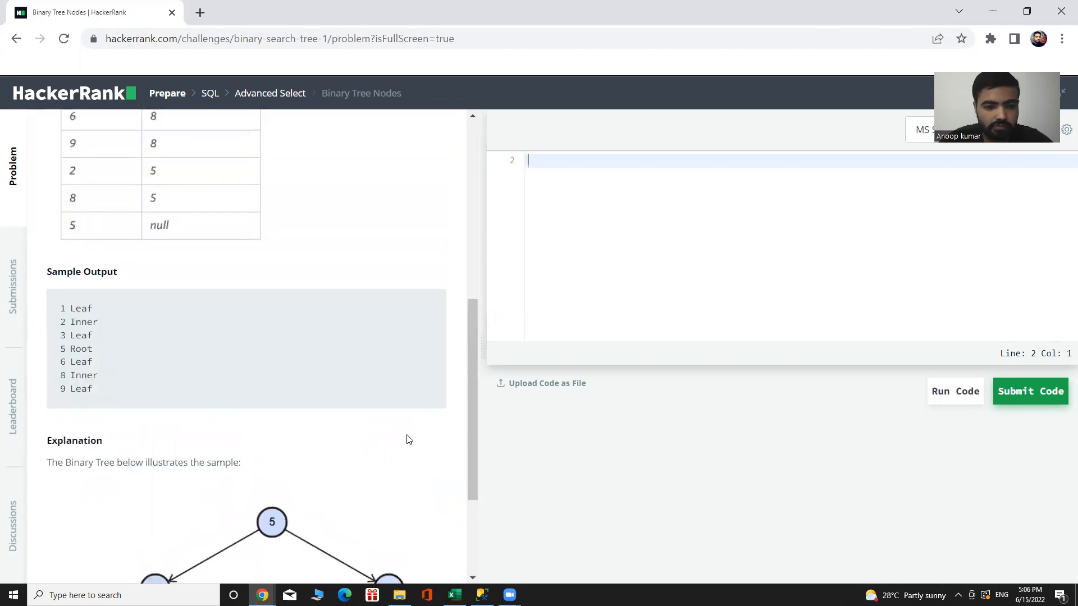
mouse_move(507, 299)
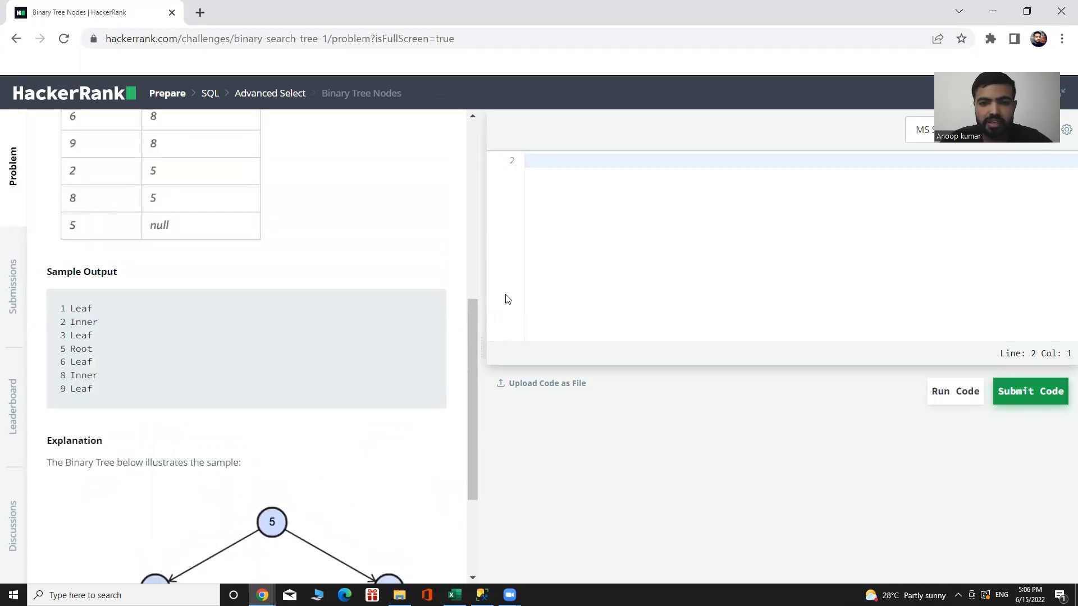
scroll("up", 3)
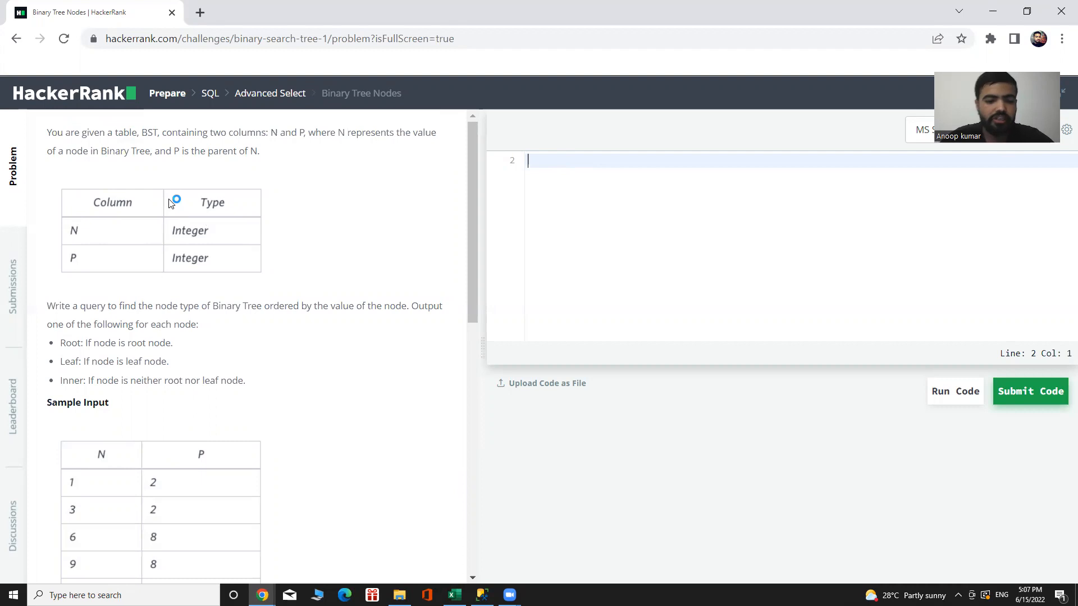
mouse_move(363, 192)
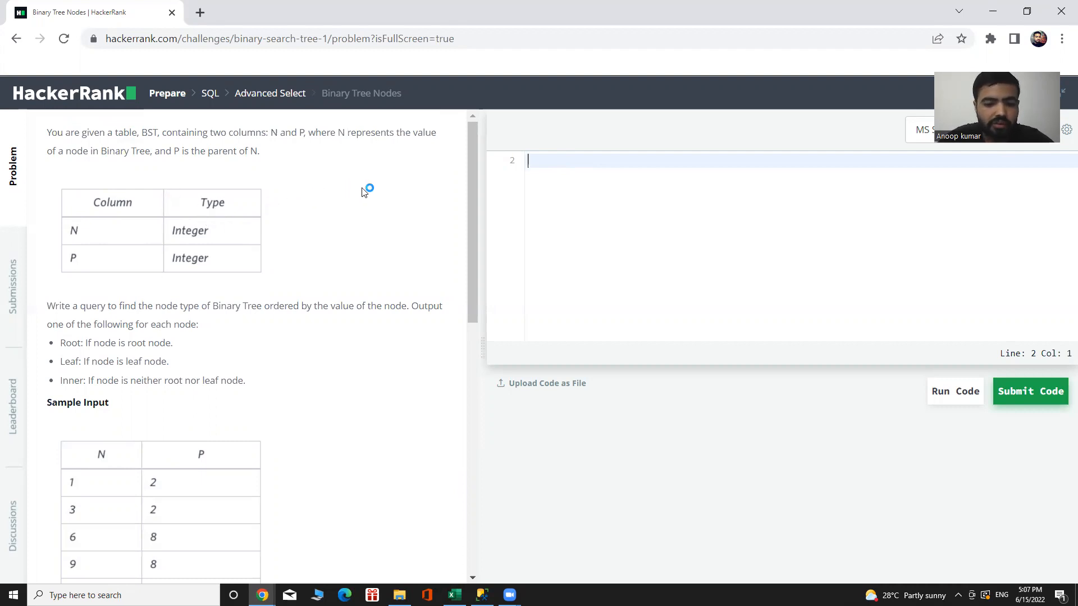
mouse_move(292, 183)
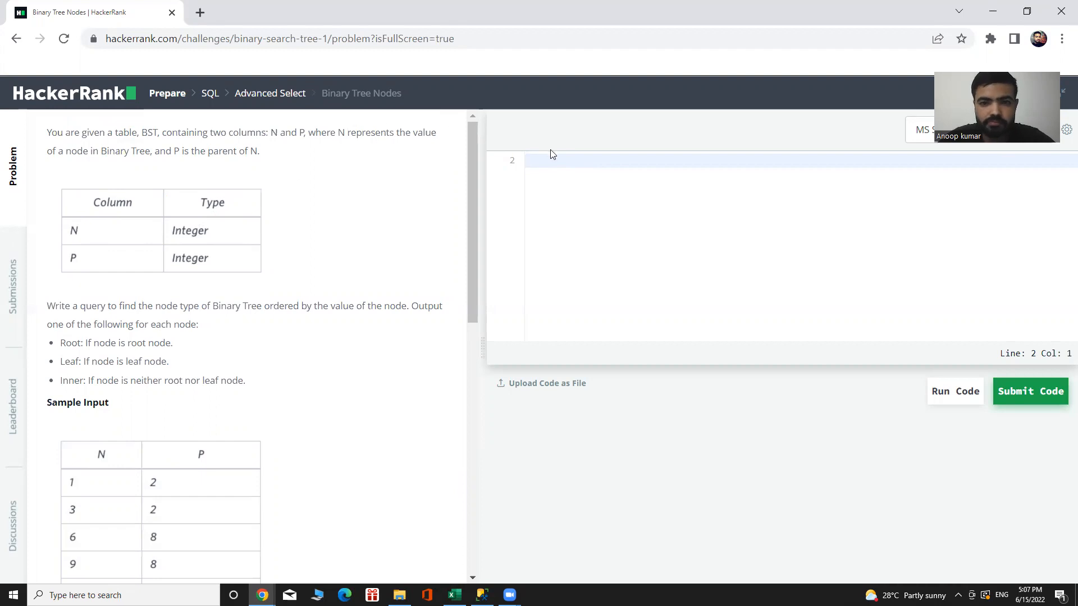
Begin the query in the editor with 'select n,' followed by a CASE expression.
left_click(552, 159)
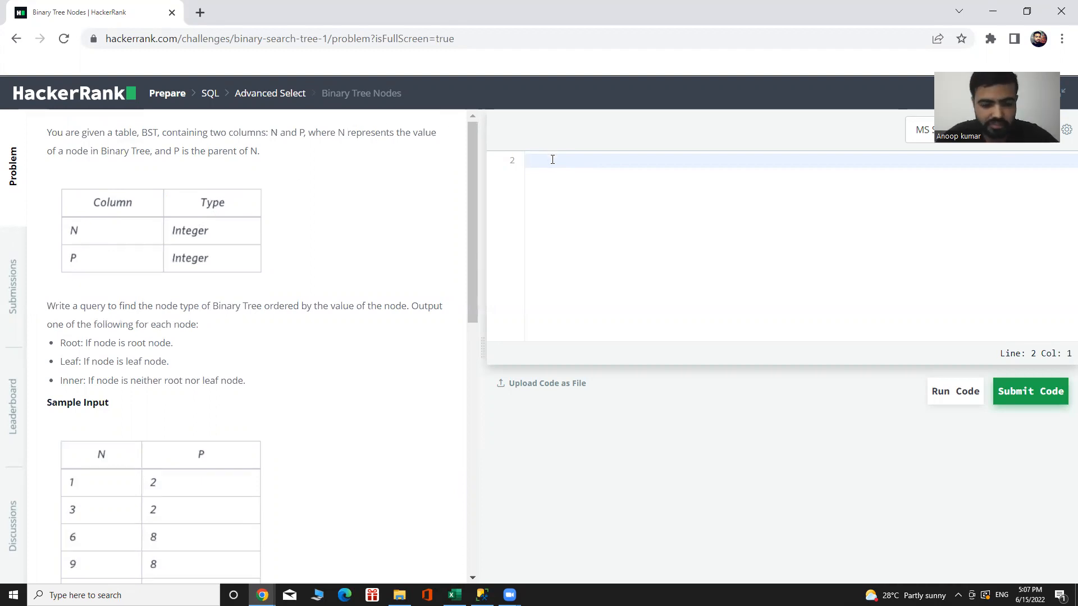
type("sele")
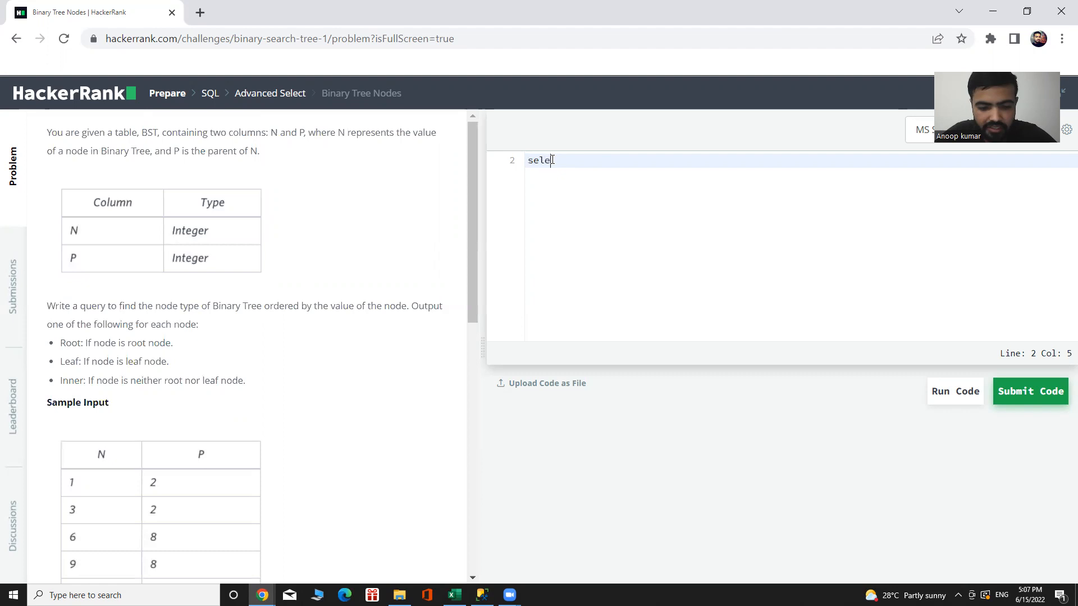
type("ct")
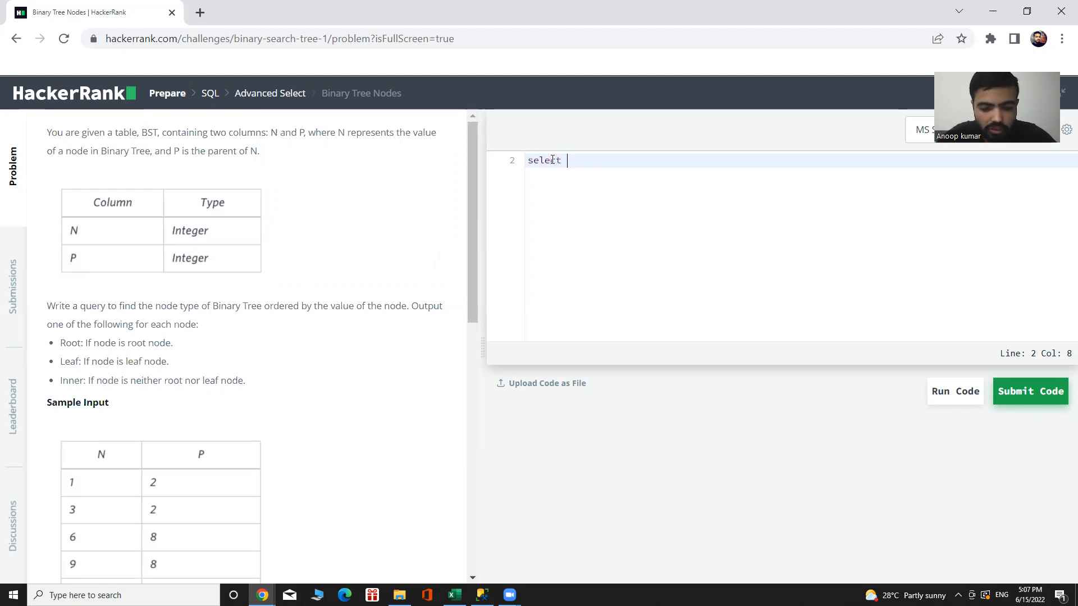
type("n")
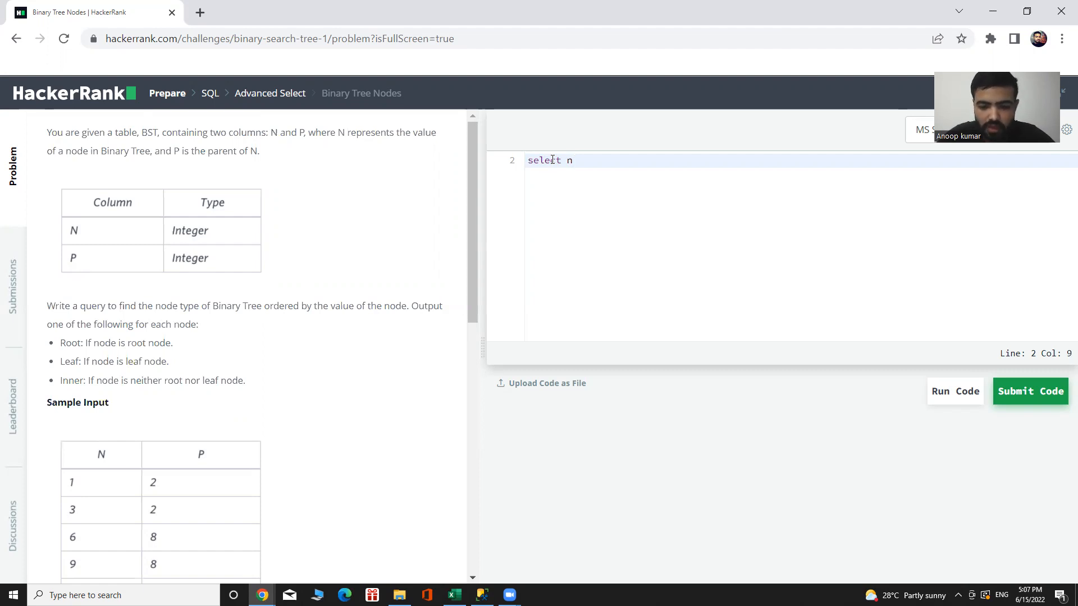
type(",")
type("C")
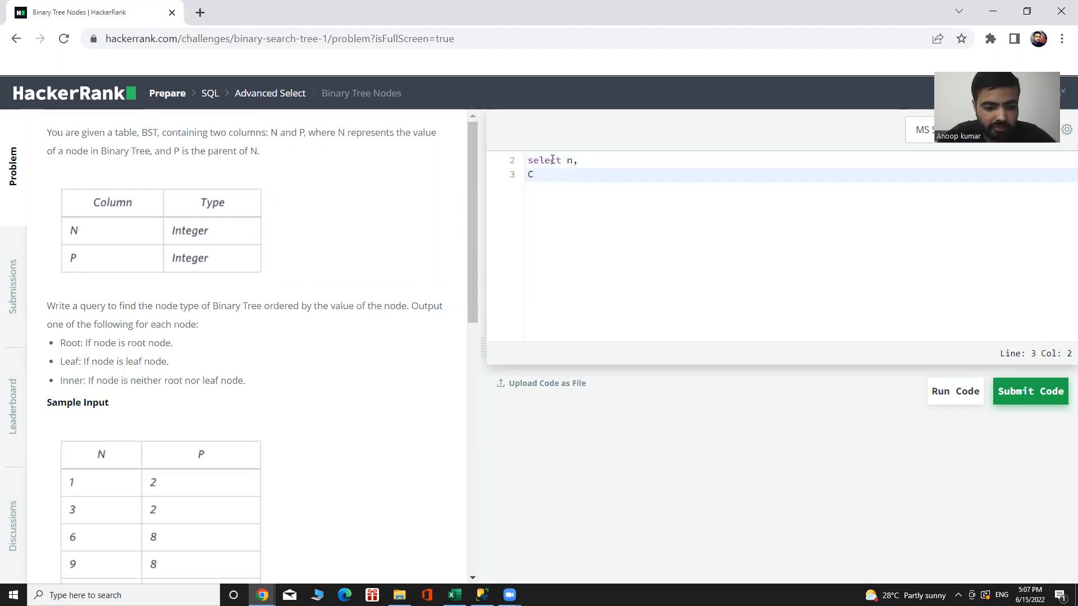
key("Backspace")
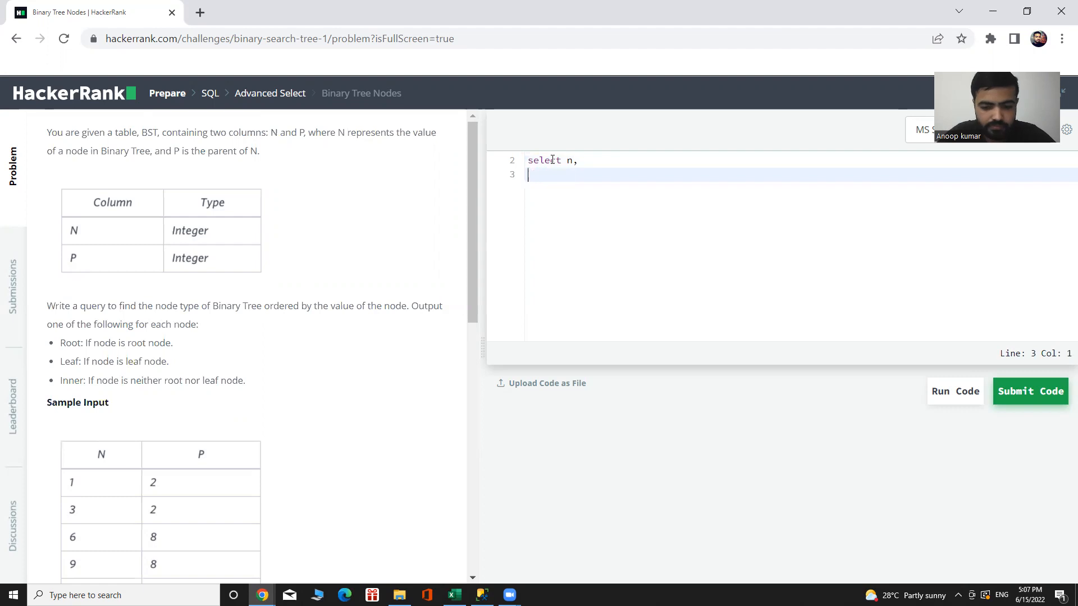
type("case")
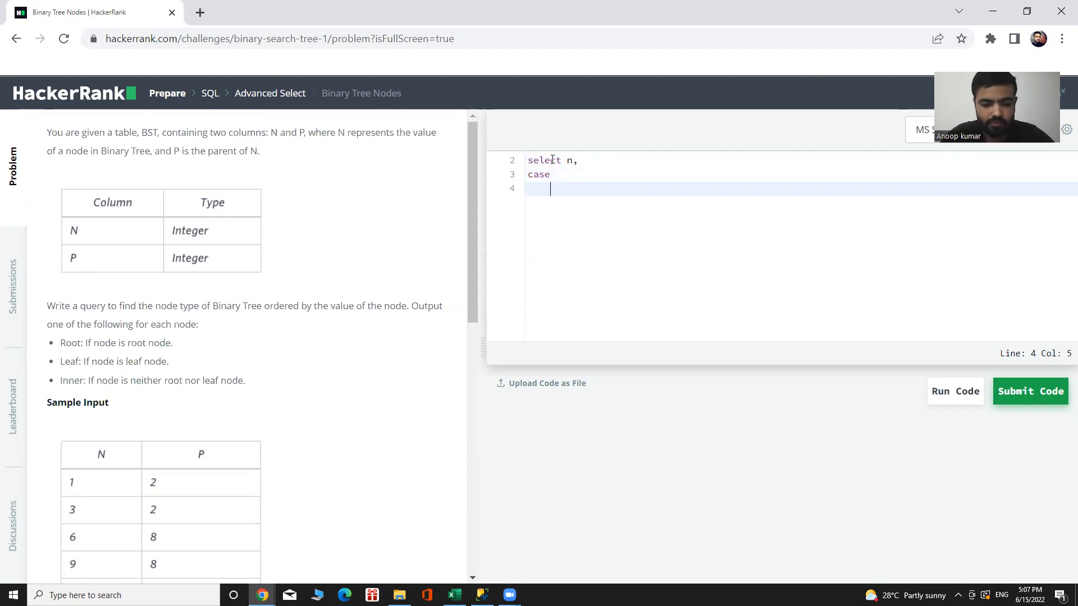
Write the first branch: when p is null then 'Root'.
type("when")
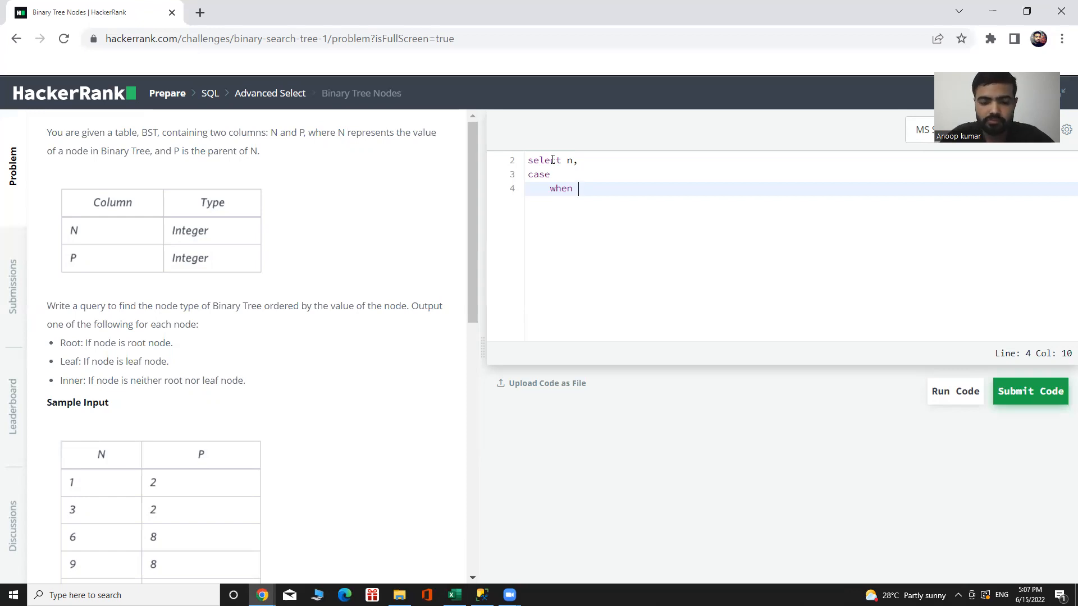
type("p is")
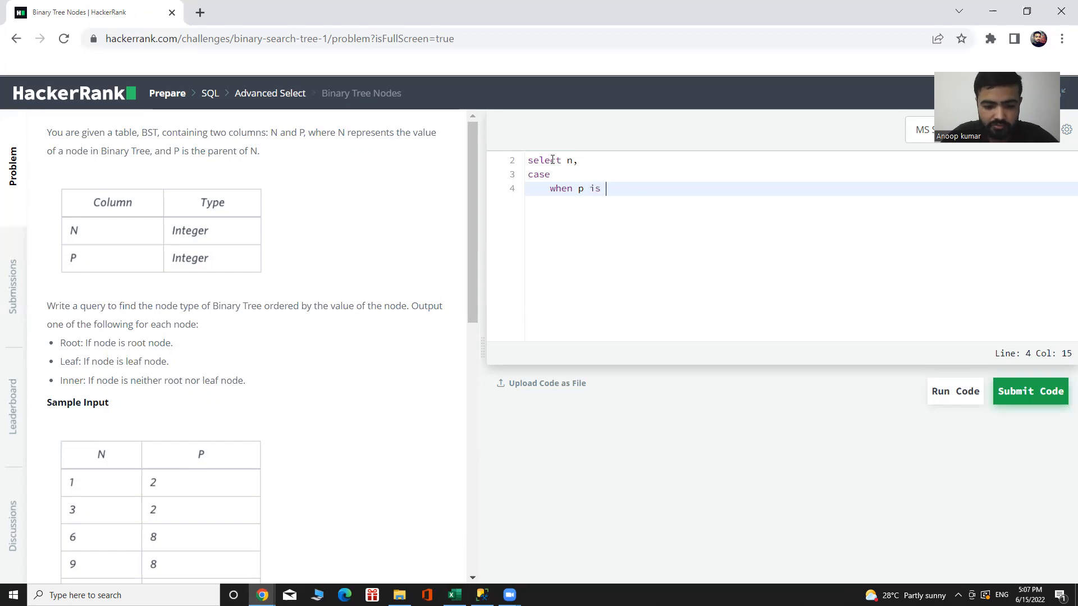
type("null")
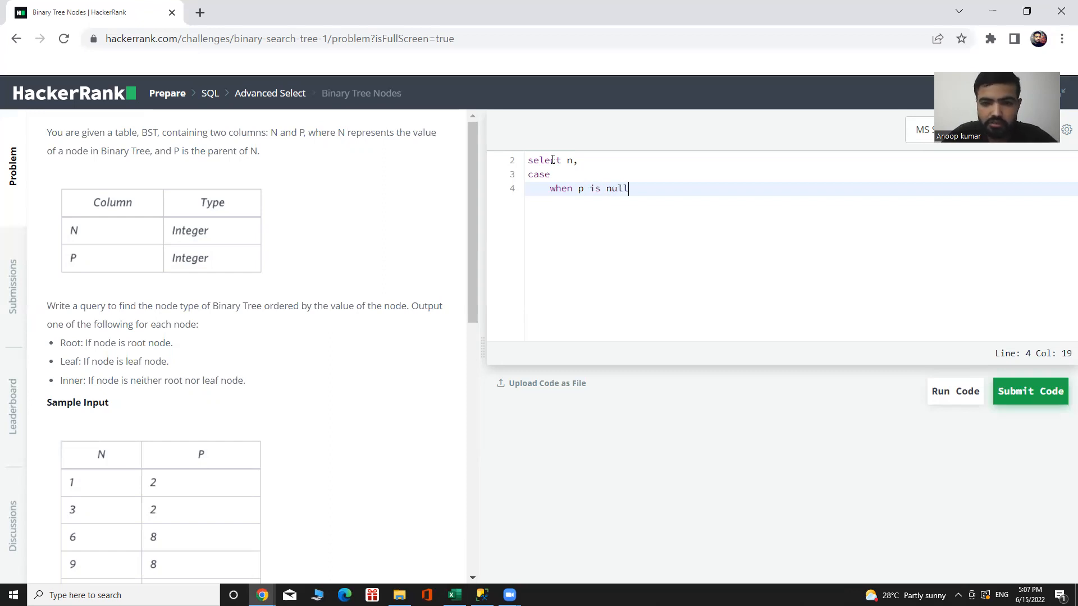
type("then")
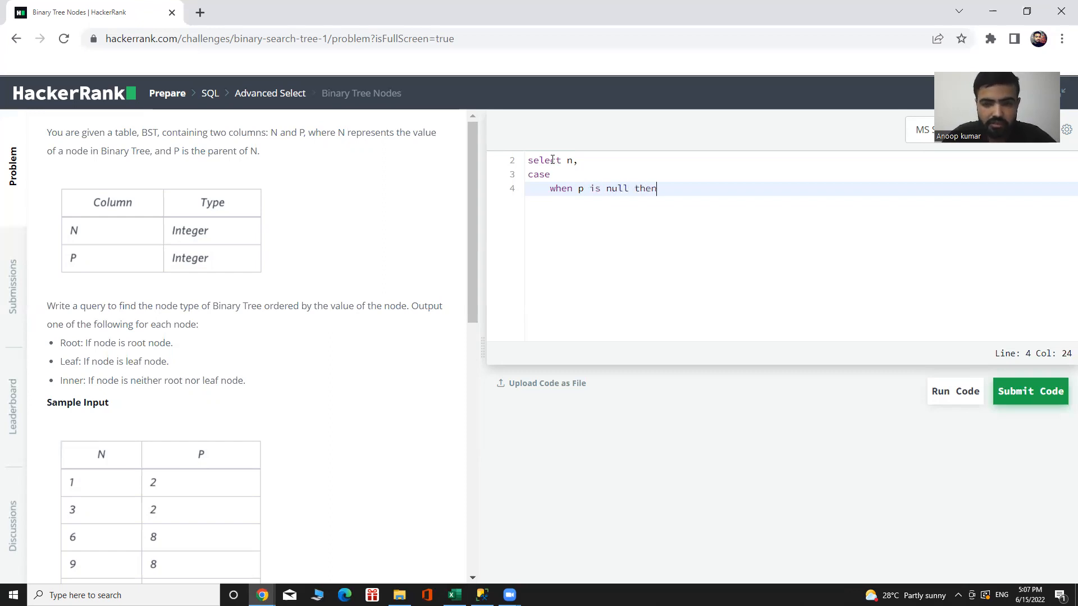
type("''")
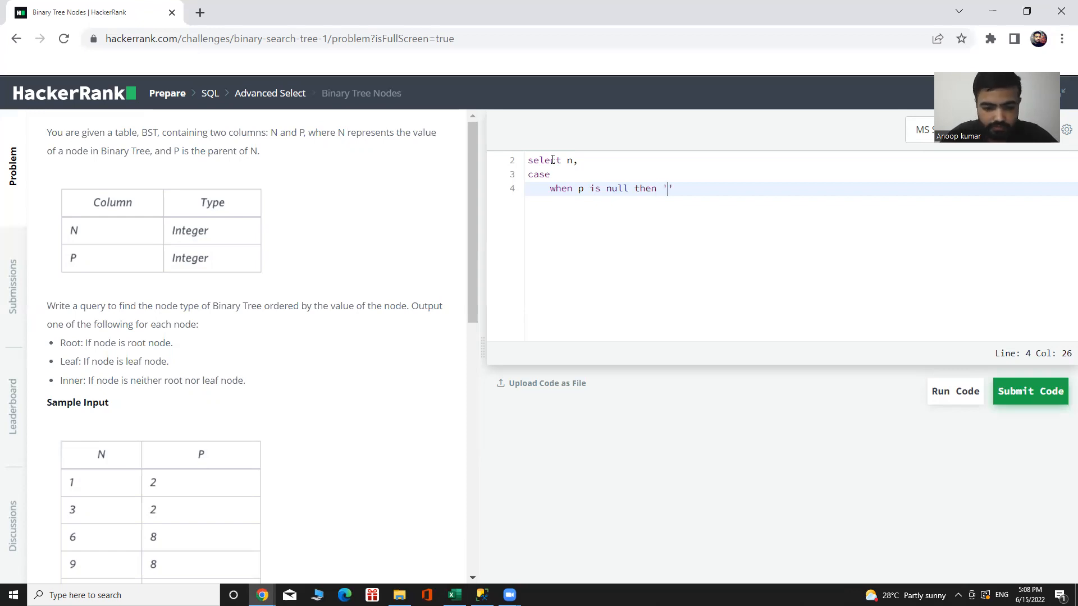
type("Roo")
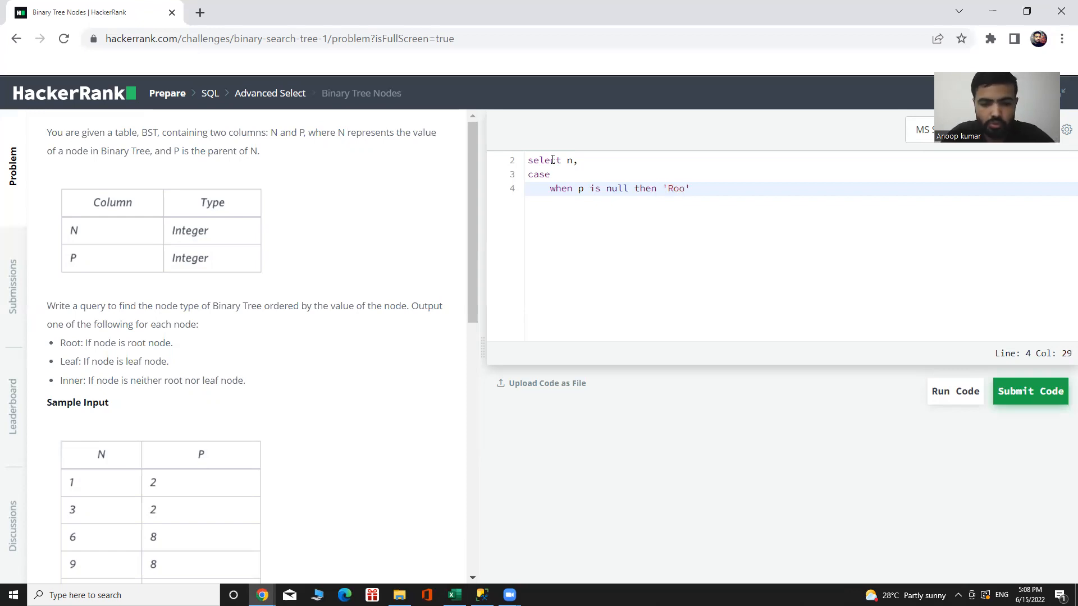
type("t")
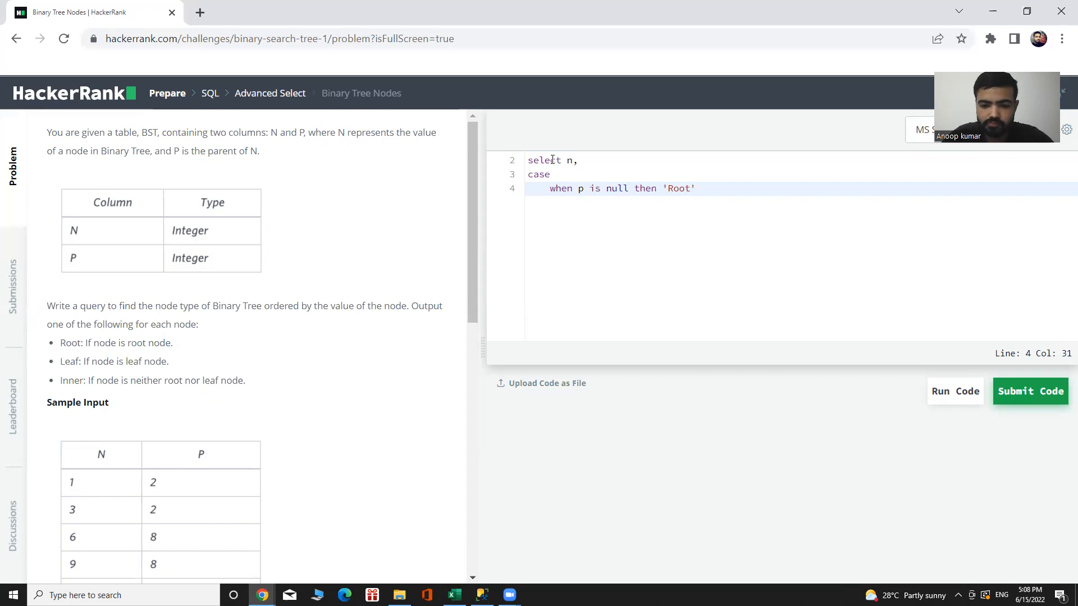
type("e")
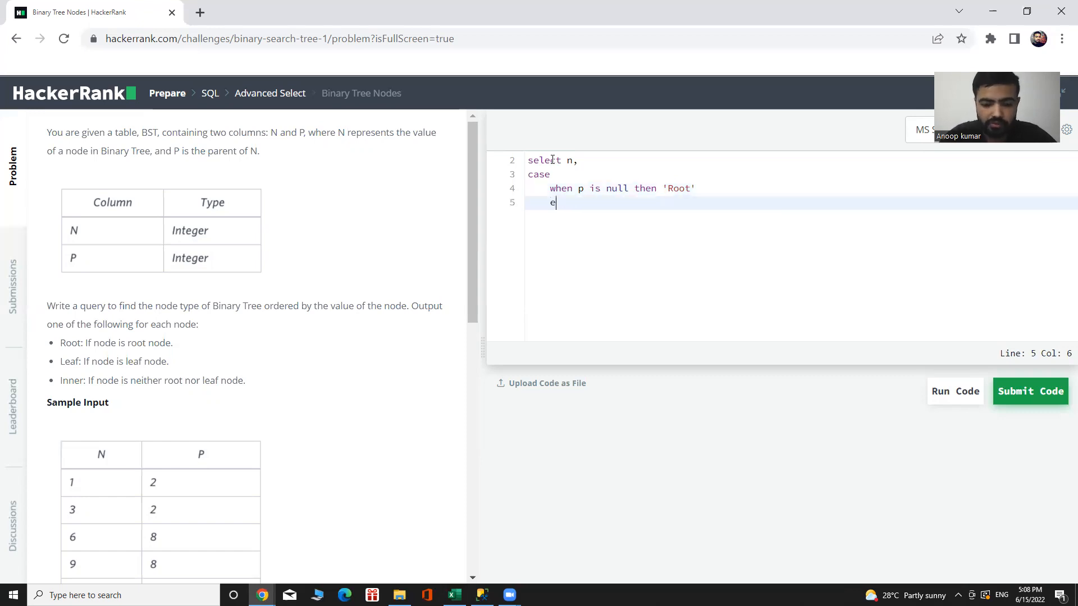
Write the second branch: when n in (select distinct p from BST) then 'Inner'.
type("when")
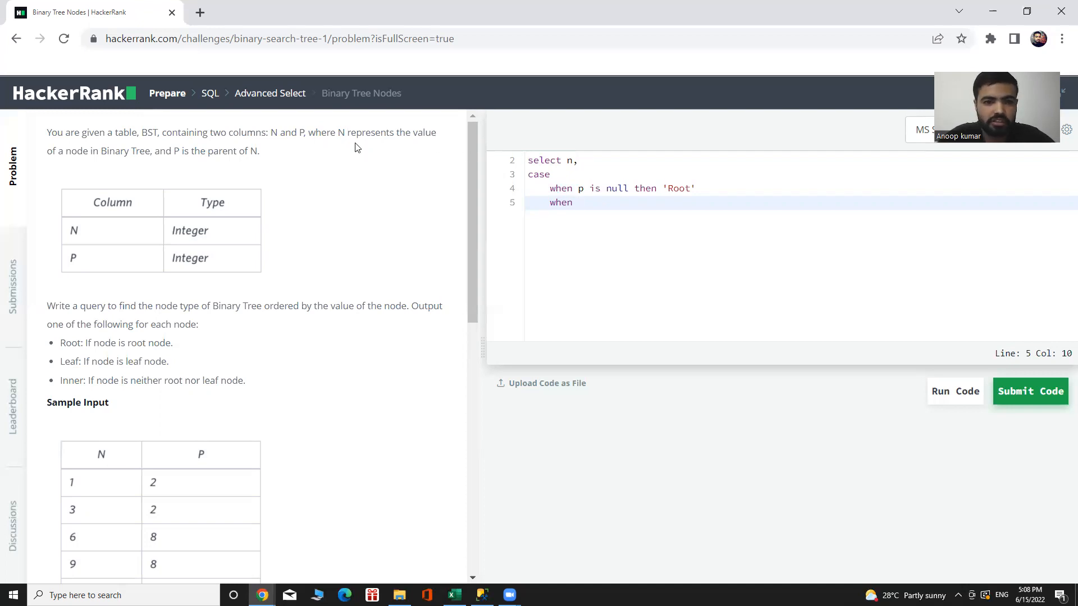
mouse_move(603, 310)
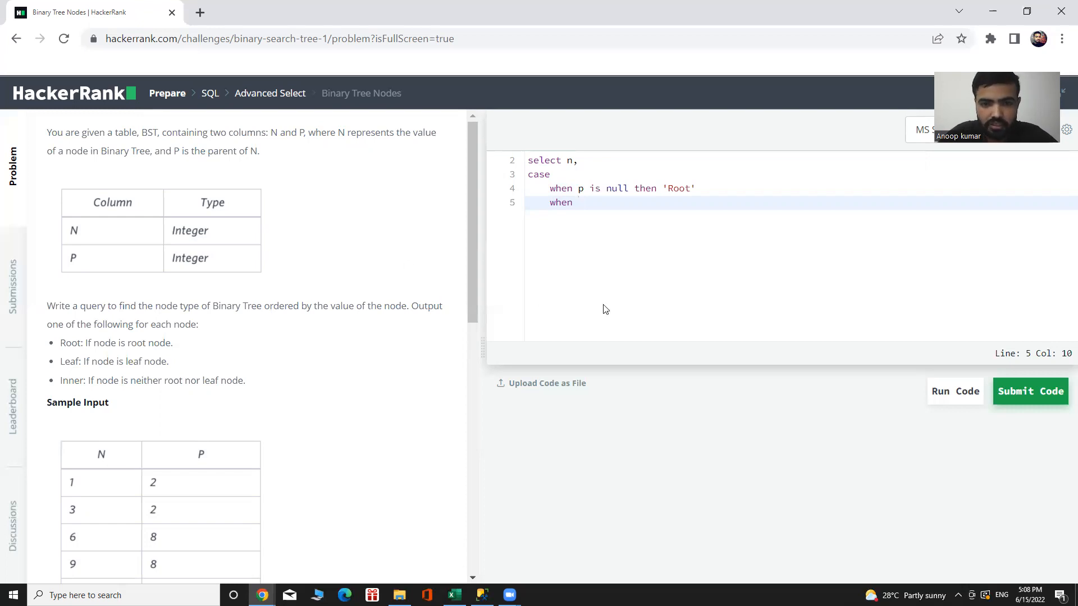
type("n in")
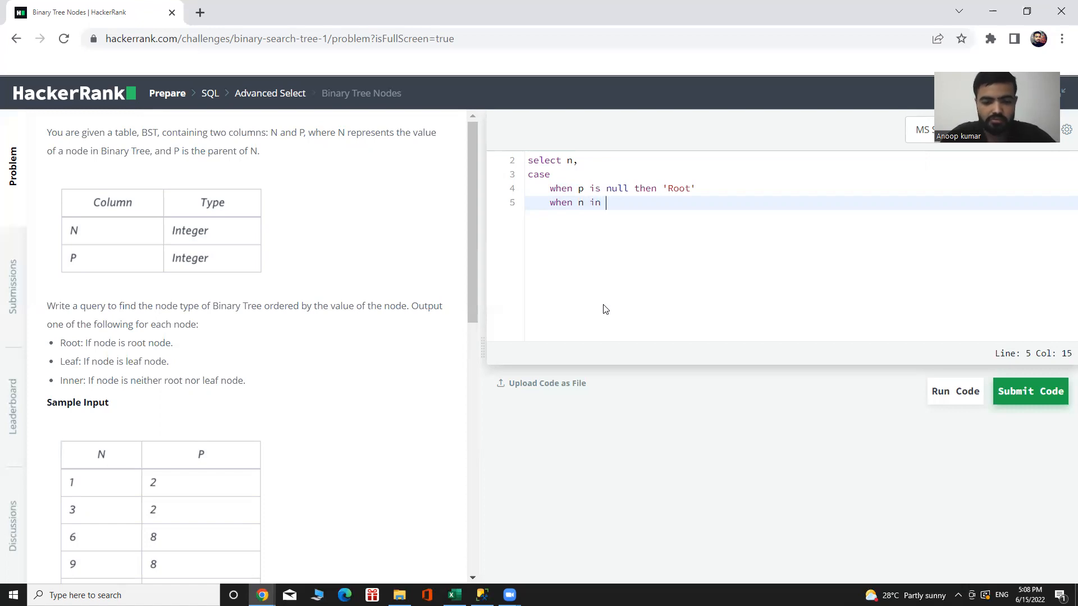
type("(sele")
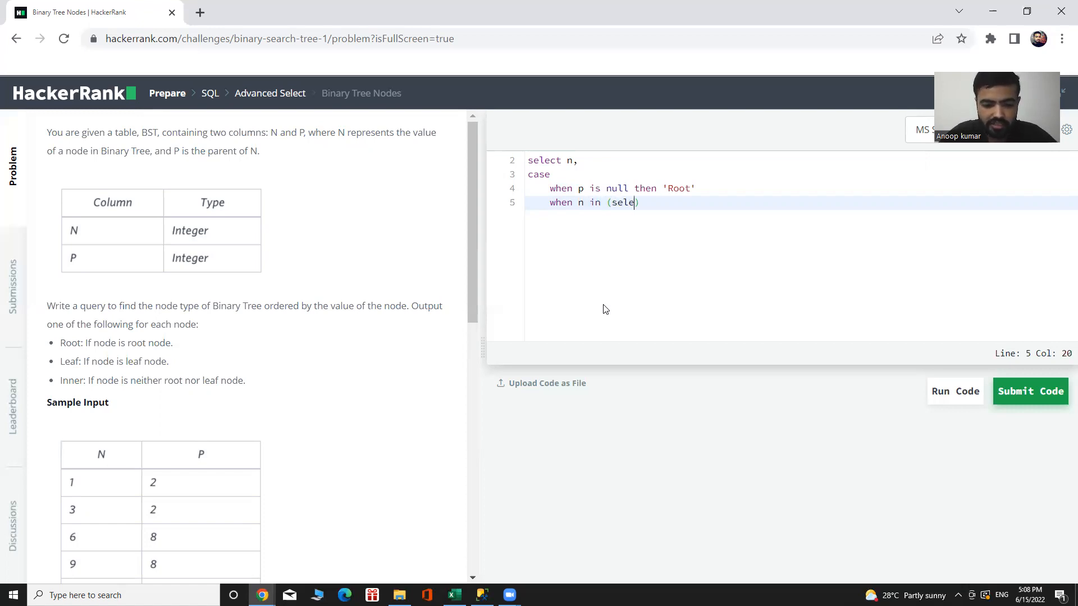
type("ct")
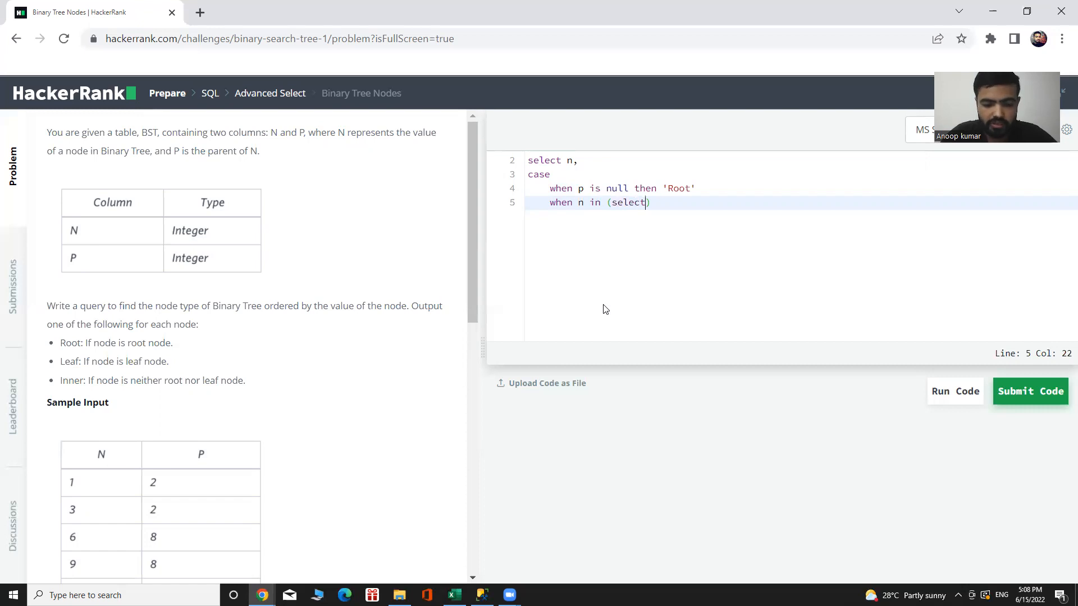
type("dist")
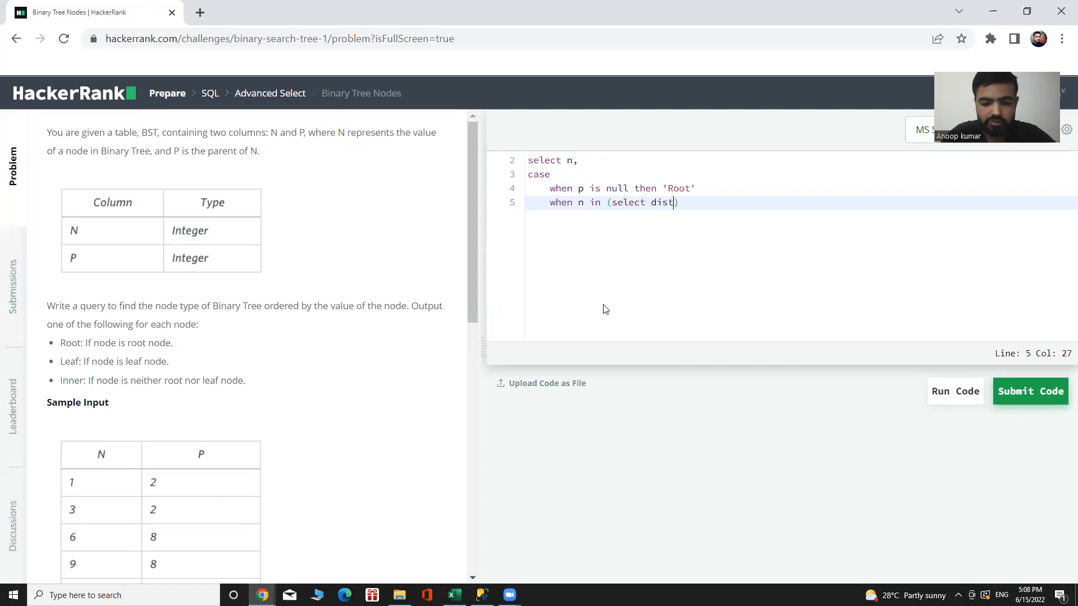
type("in")
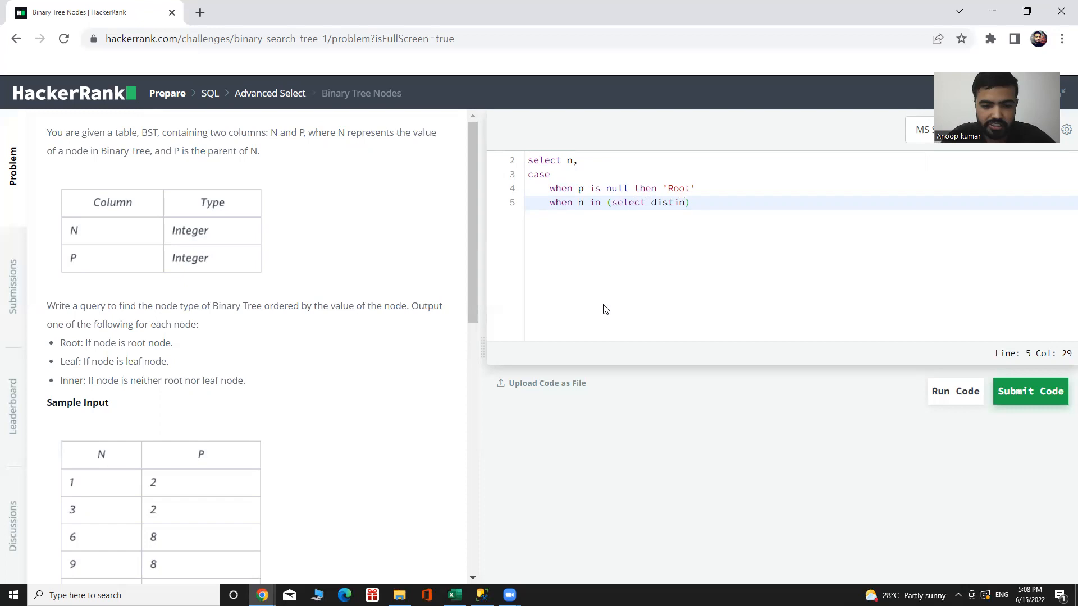
type("ct")
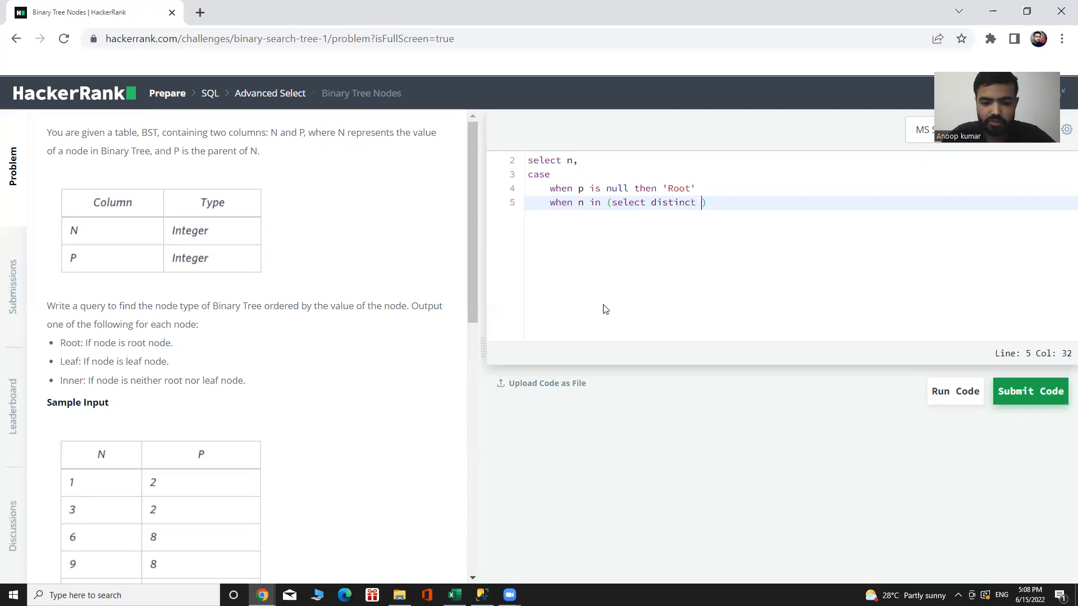
type("p fr")
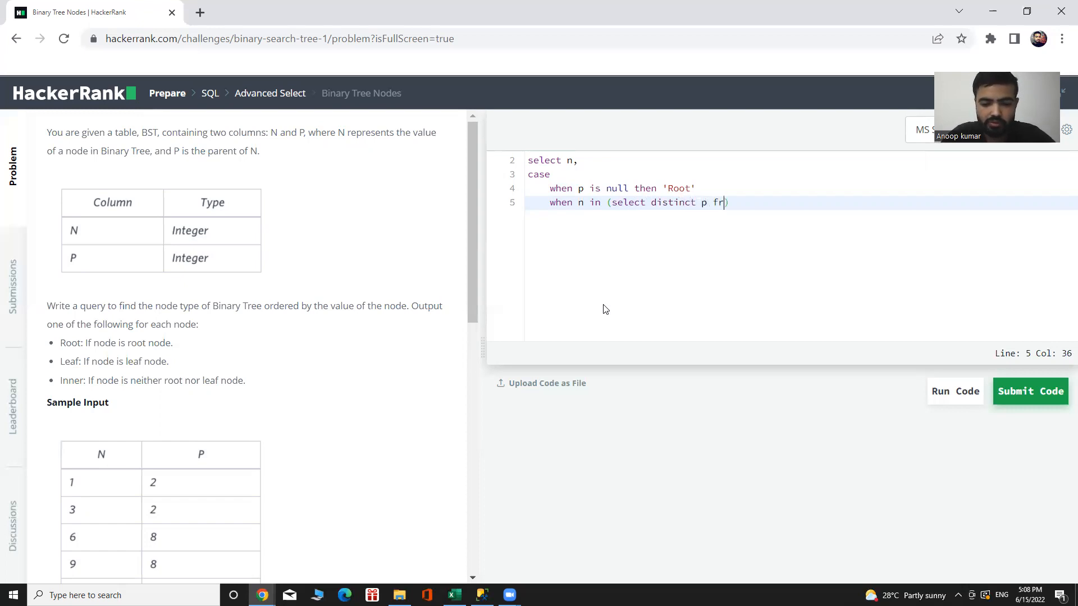
type("om")
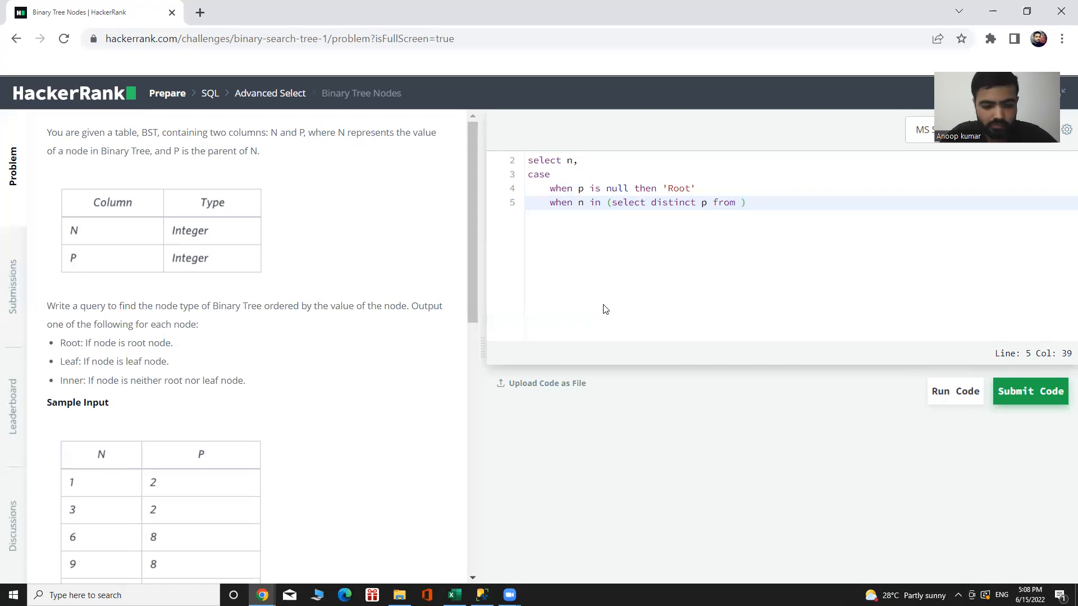
type("B")
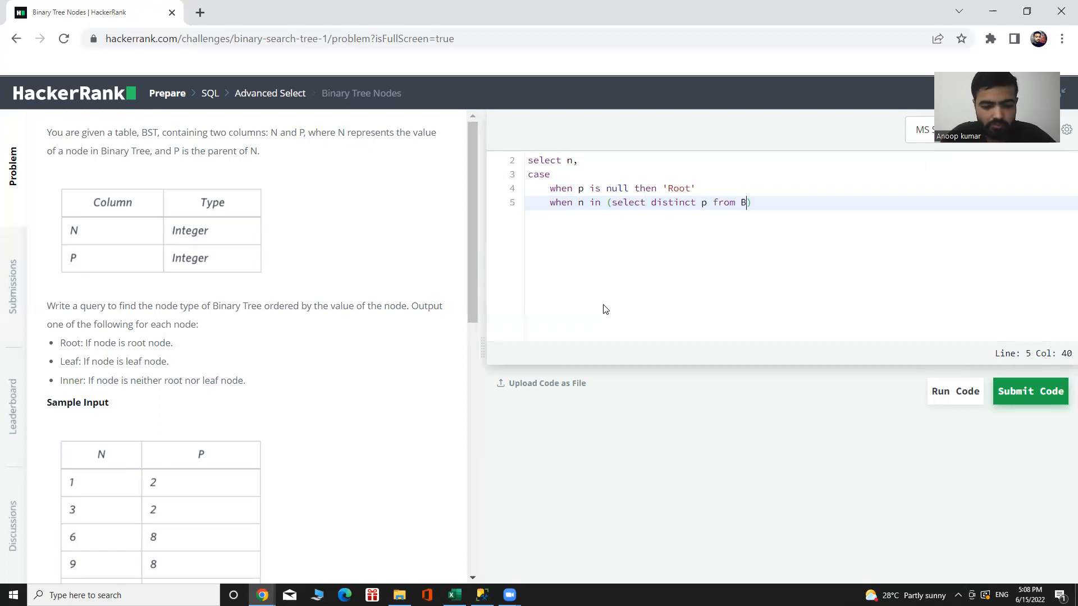
type("ST")
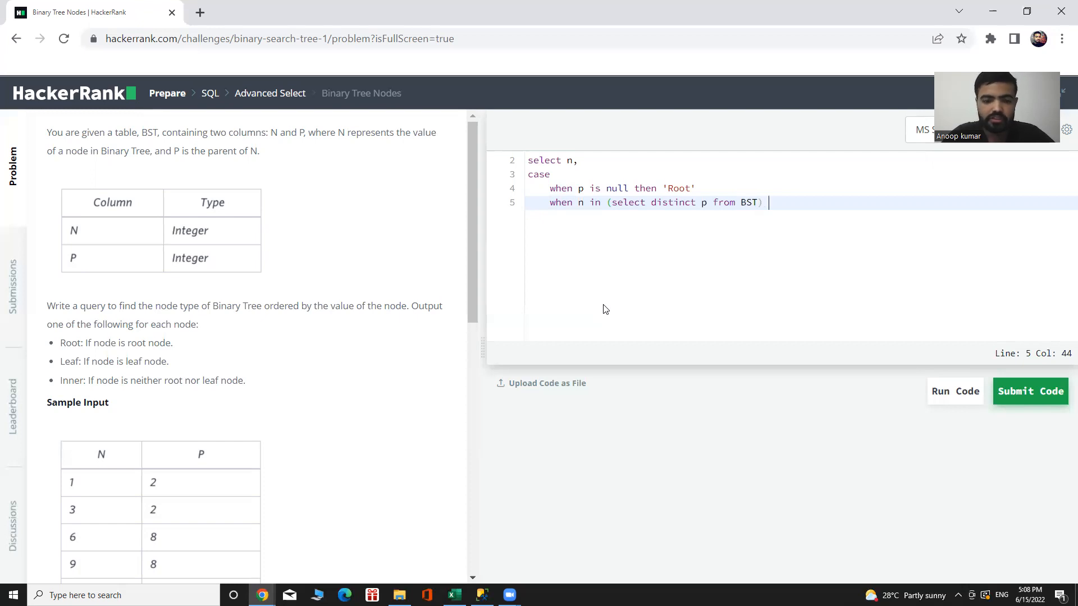
type("then")
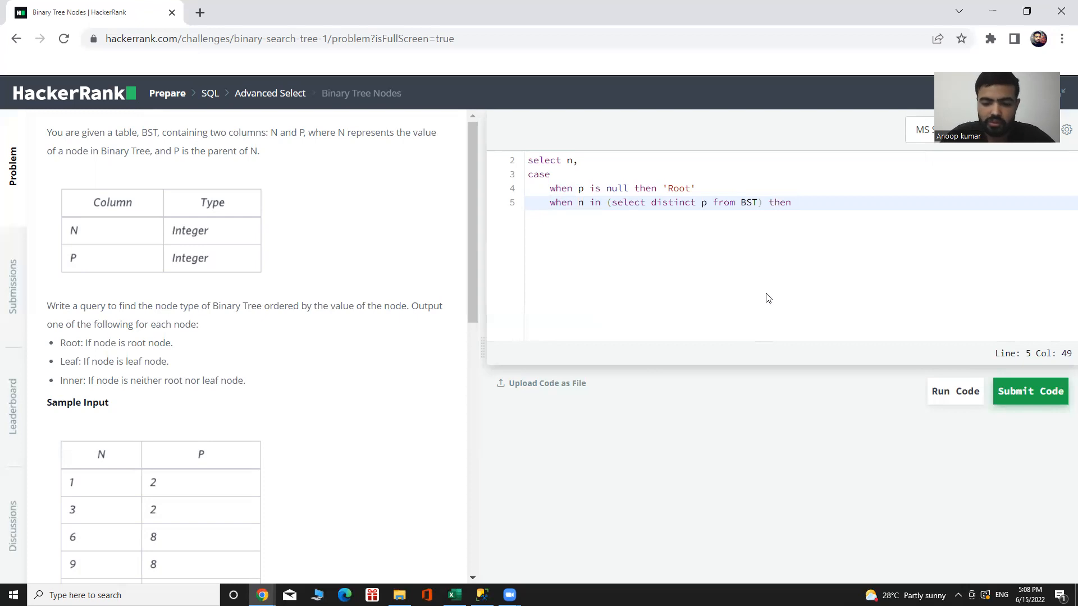
type("'Inner'")
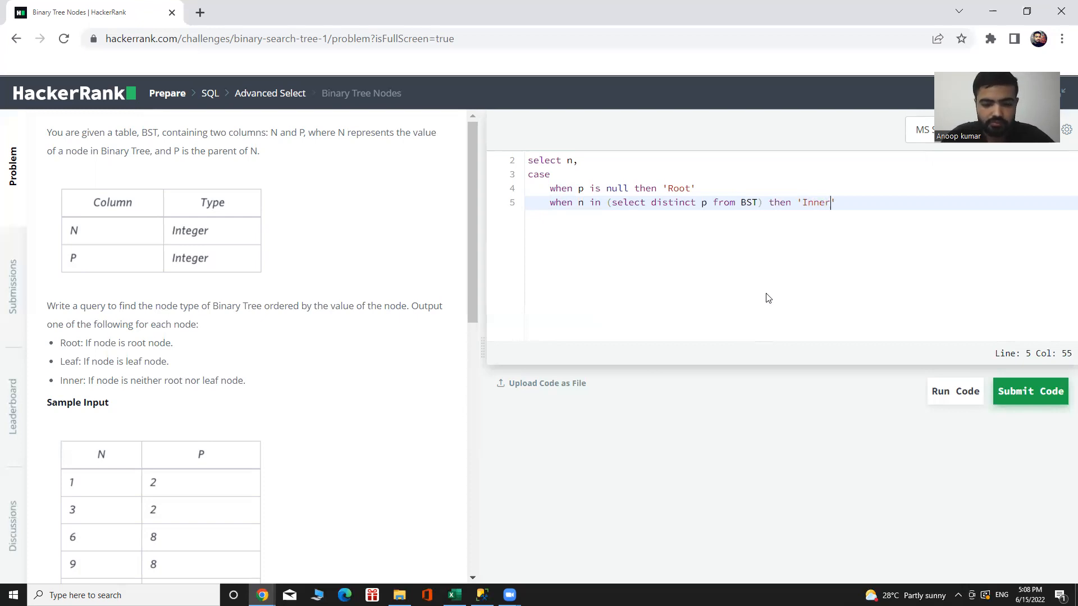
mouse_move(605, 227)
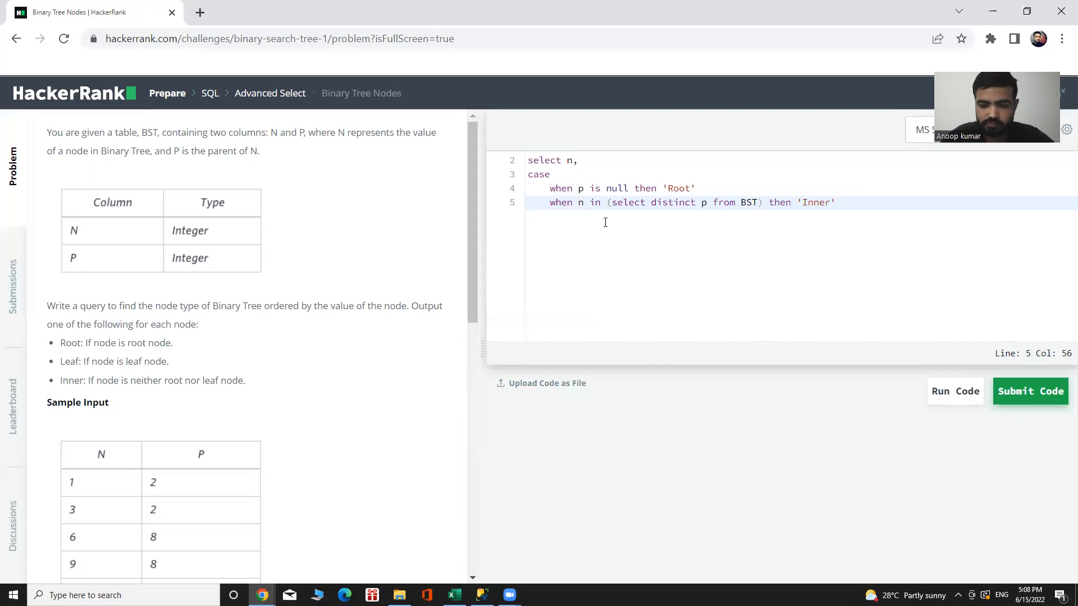
Add the fallback branch else 'Leaf' on a new line.
key("Return")
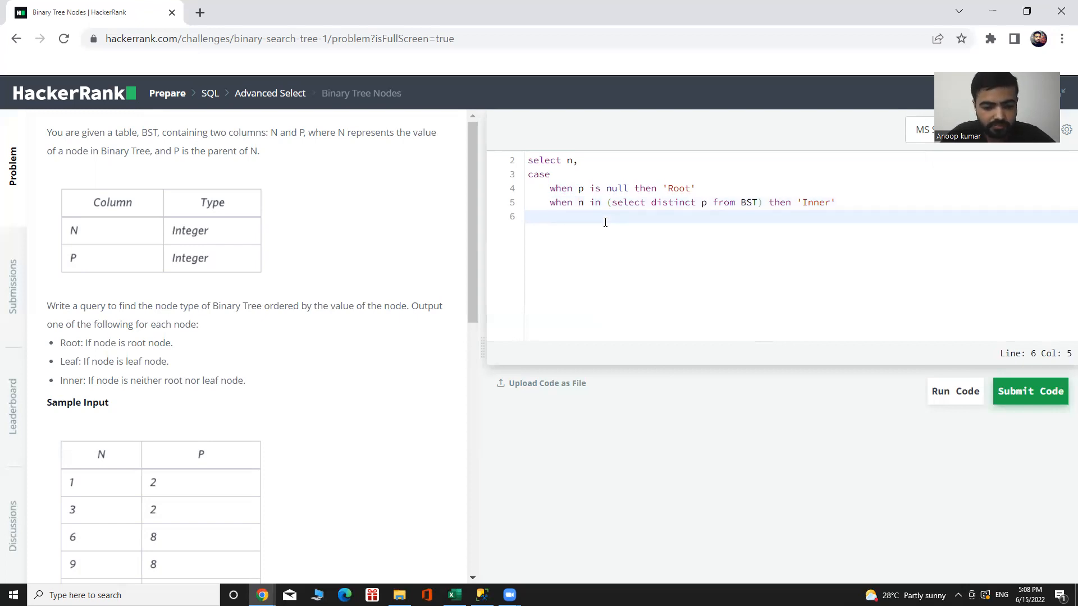
type("ele")
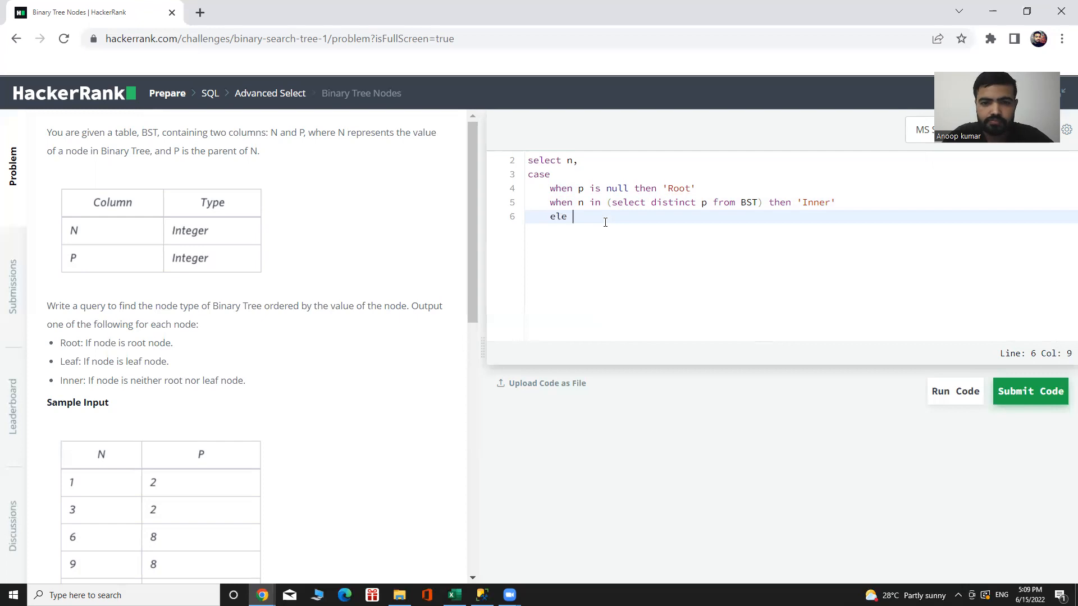
type("s")
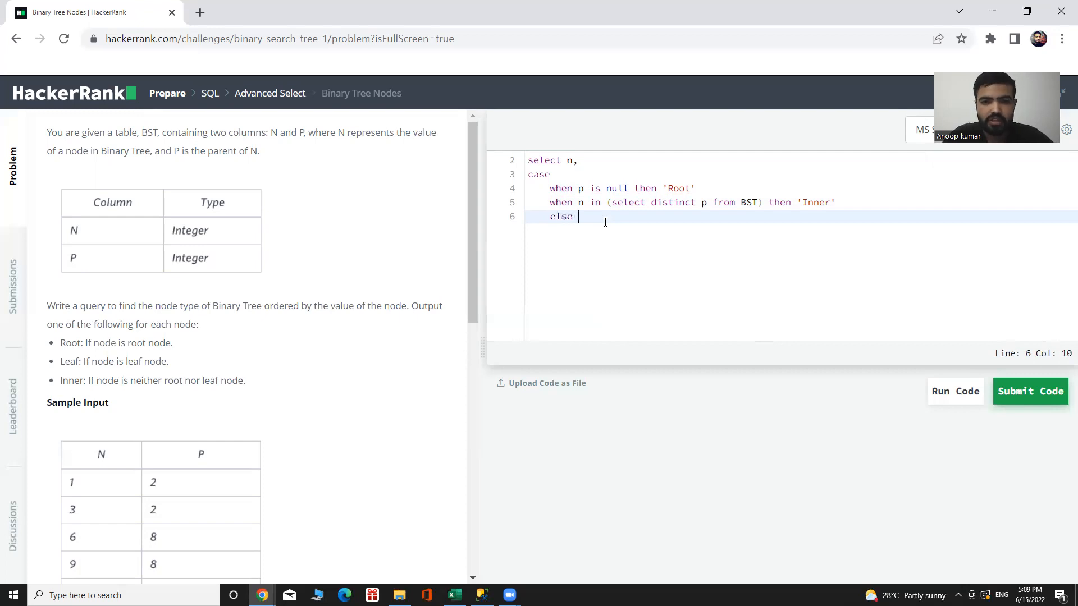
mouse_move(730, 173)
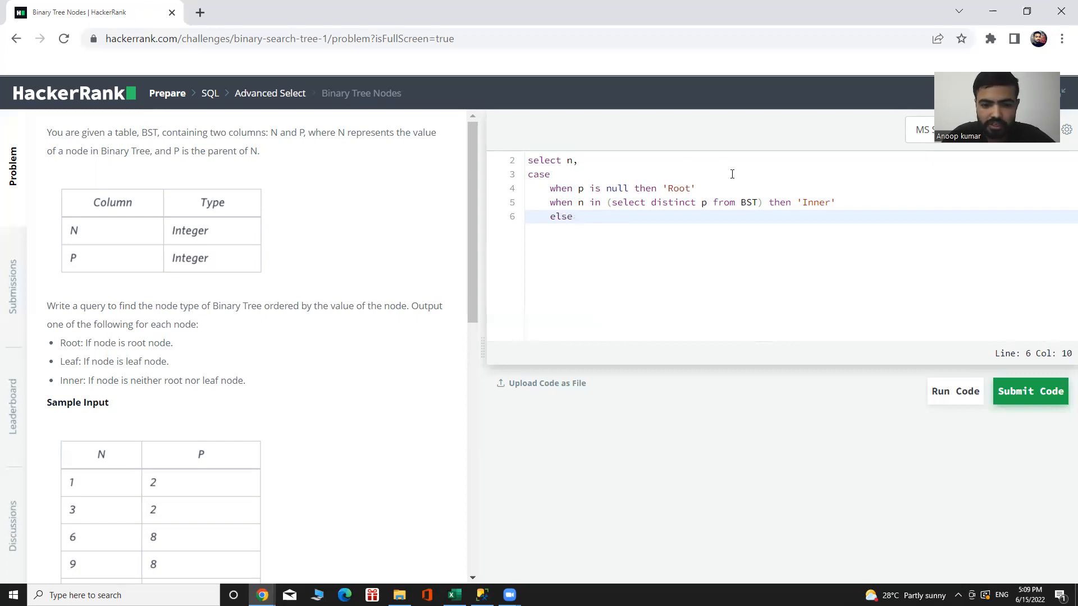
type("'L'")
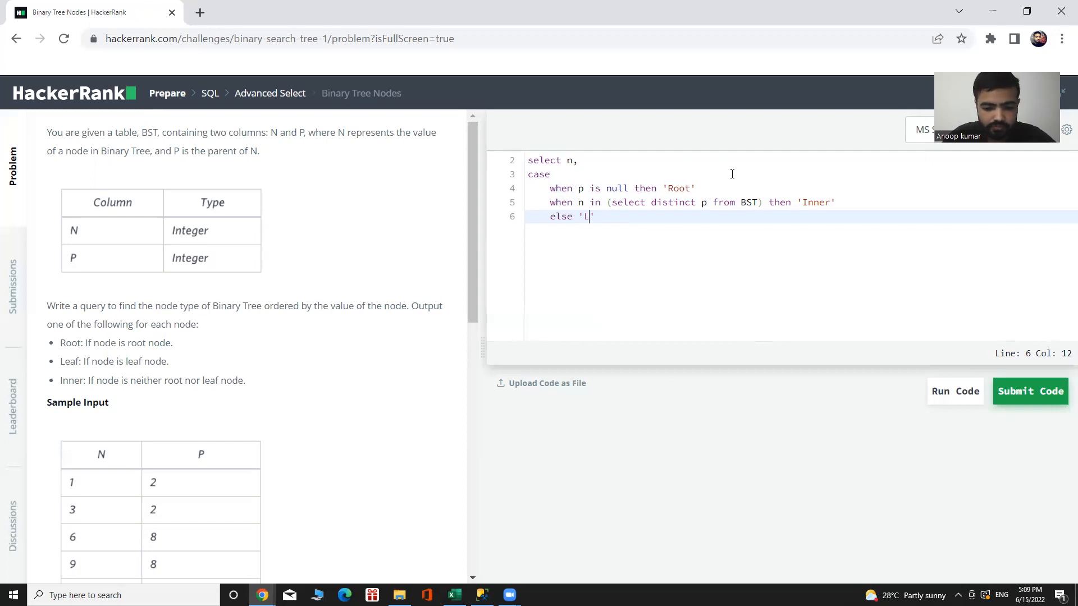
type("eaf")
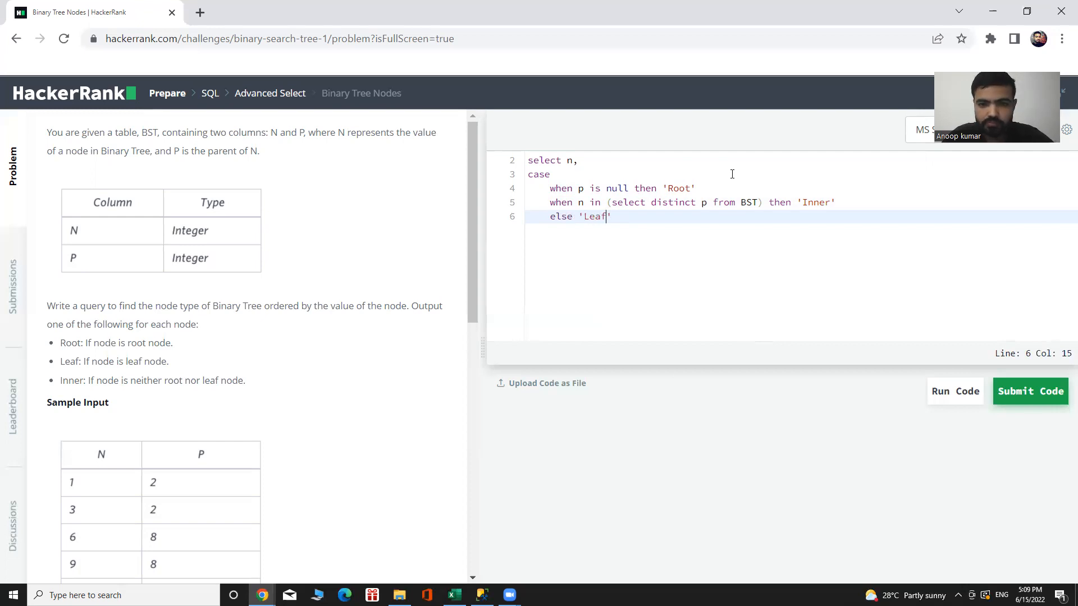
type("'")
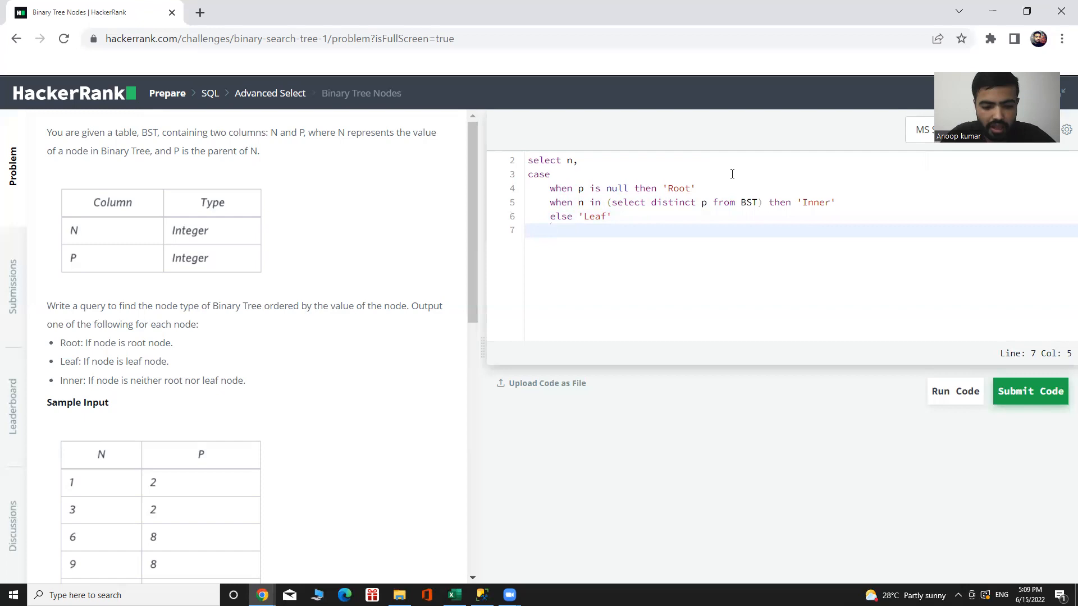
Close the CASE with end as 'Nodevalue' and move to a new line.
type("end as")
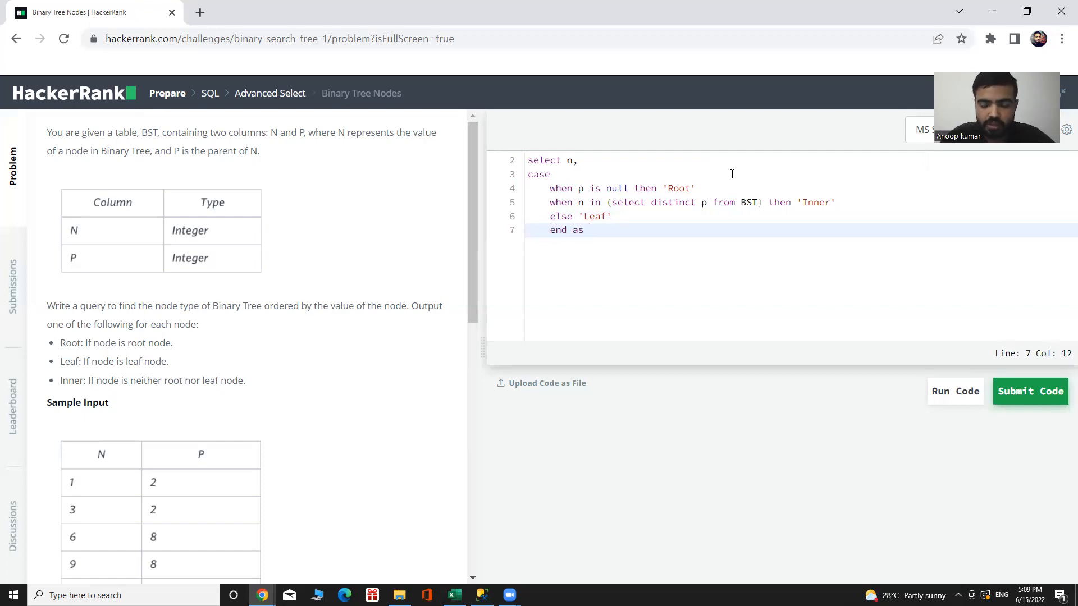
type("''")
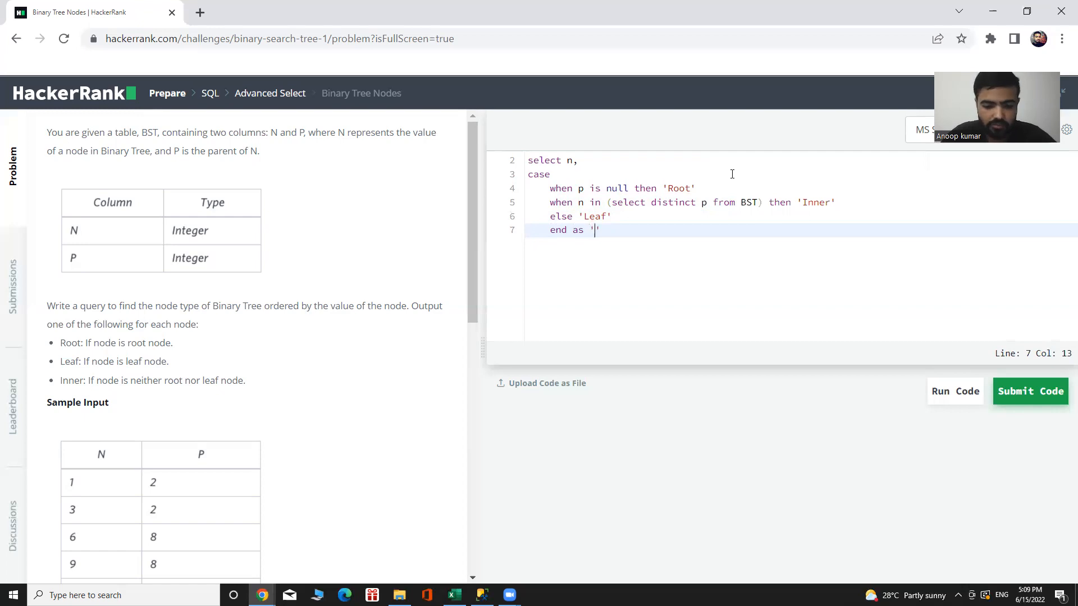
type("N")
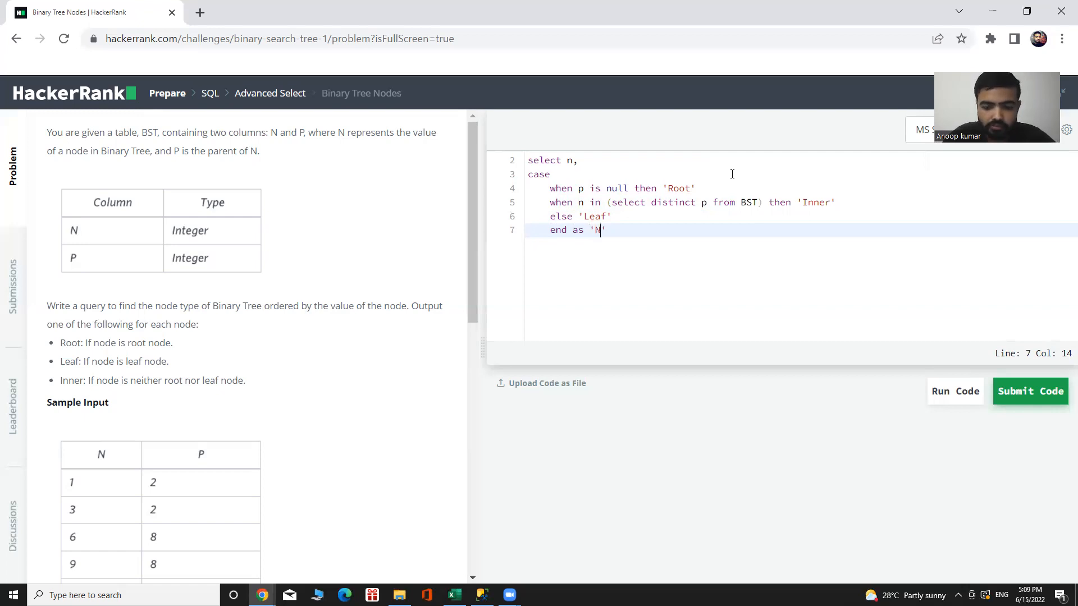
type("ode")
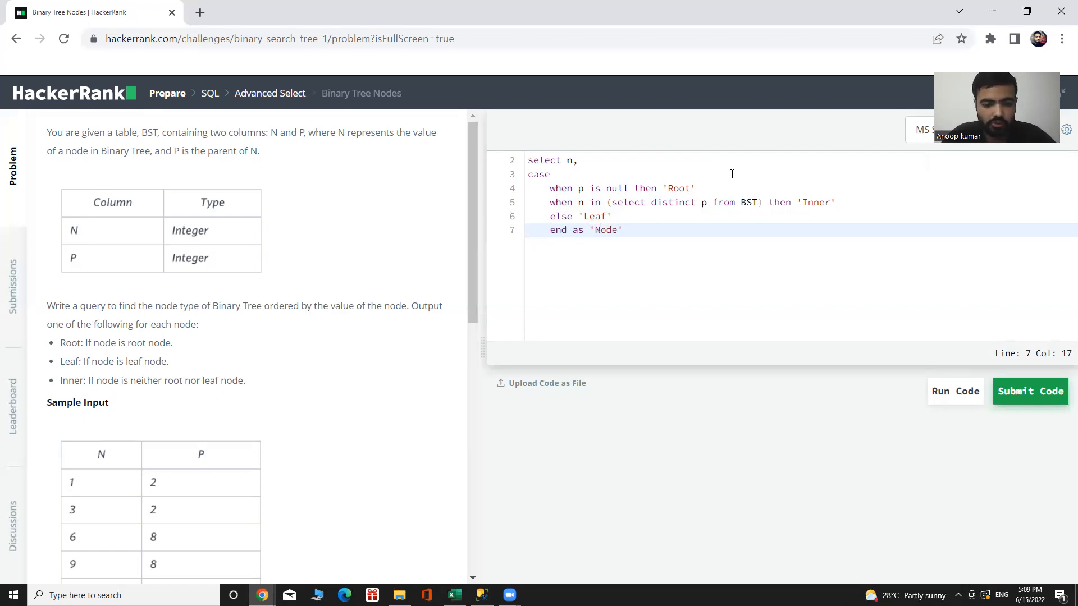
type("val")
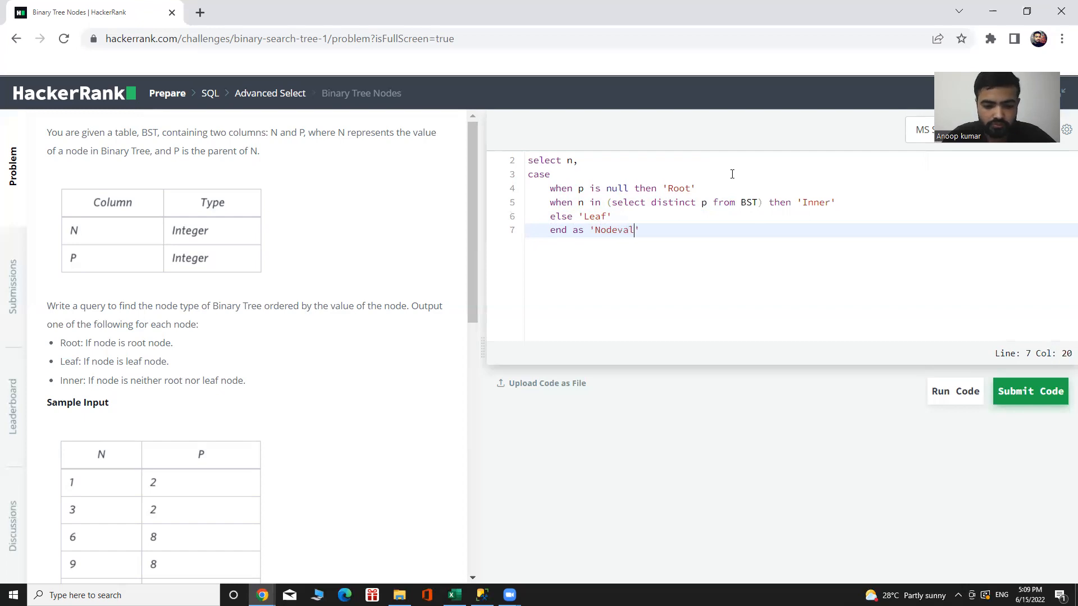
type("ue")
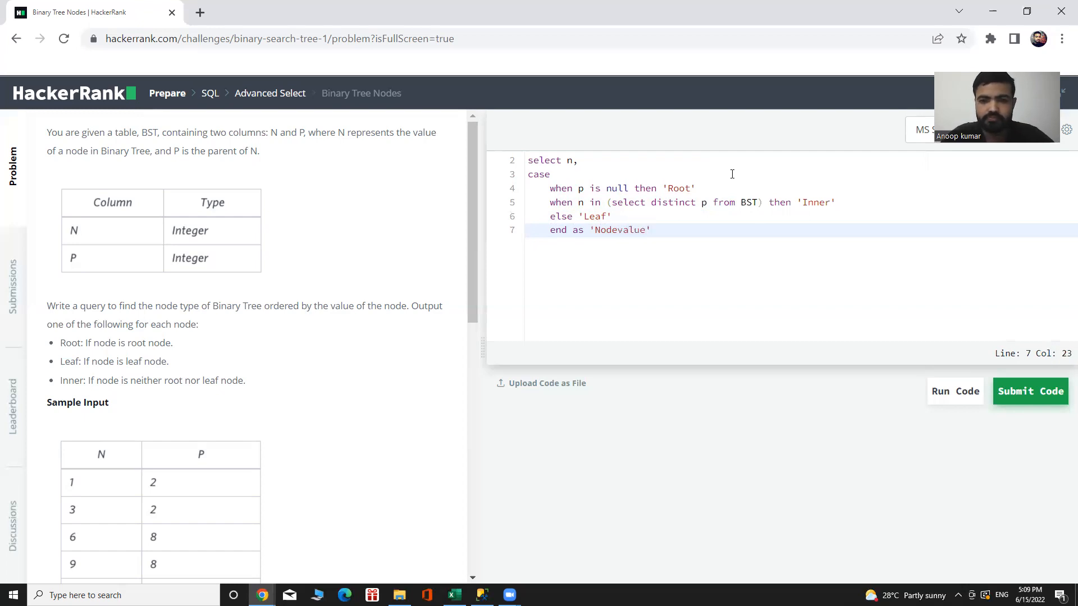
key("Enter")
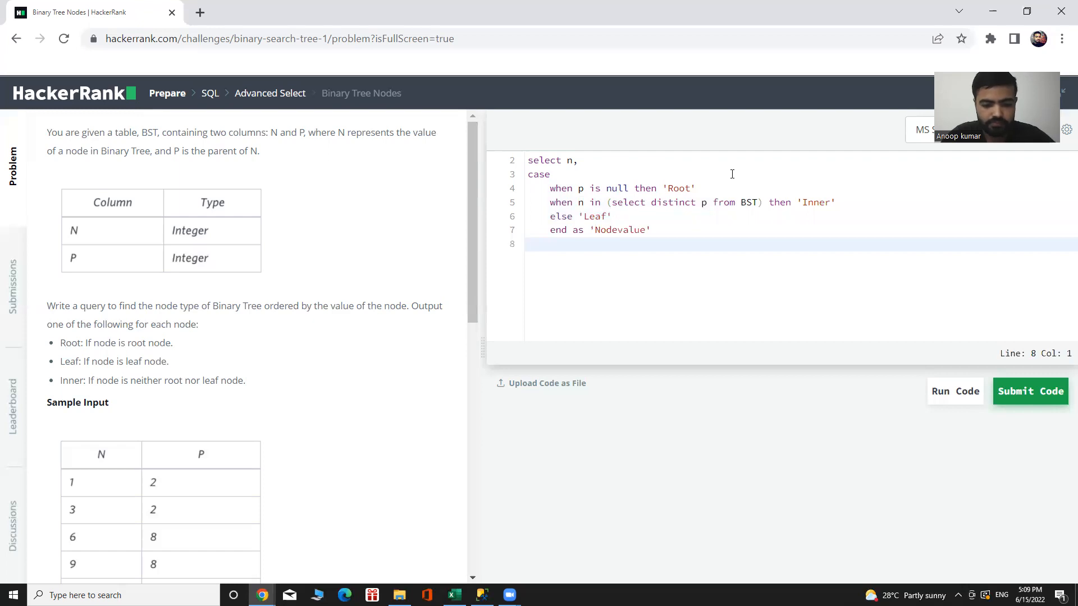
Finish the query with 'from BST' and 'order by n;'.
type("from")
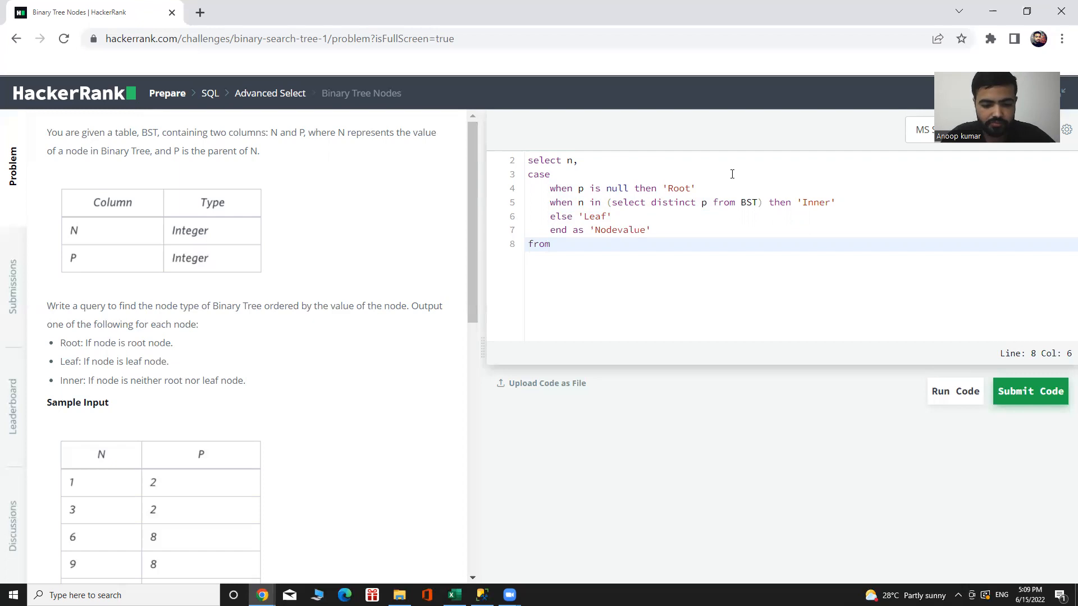
type("BST")
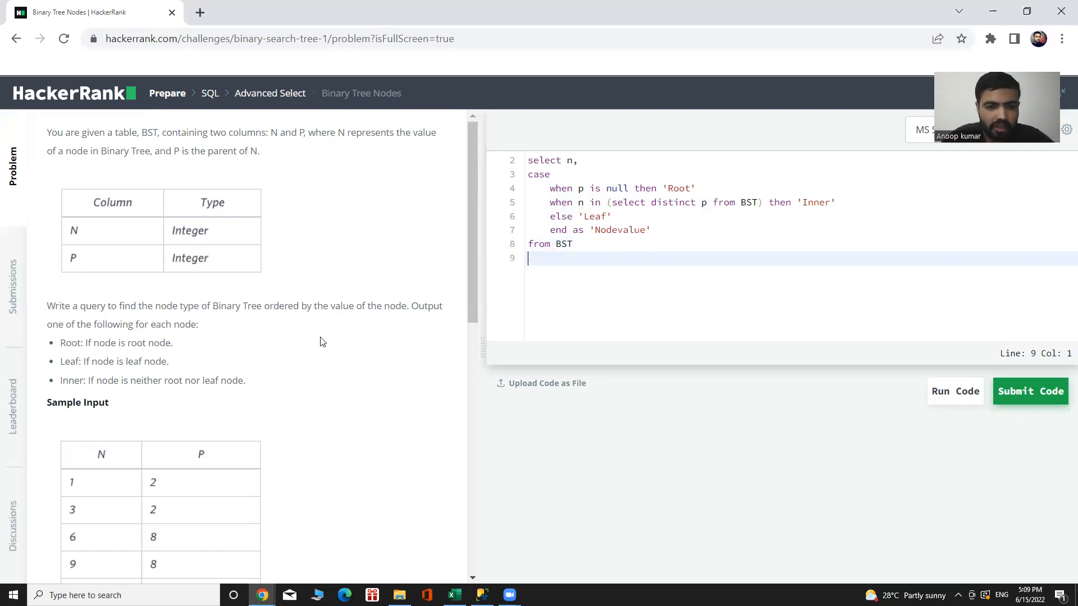
mouse_move(269, 319)
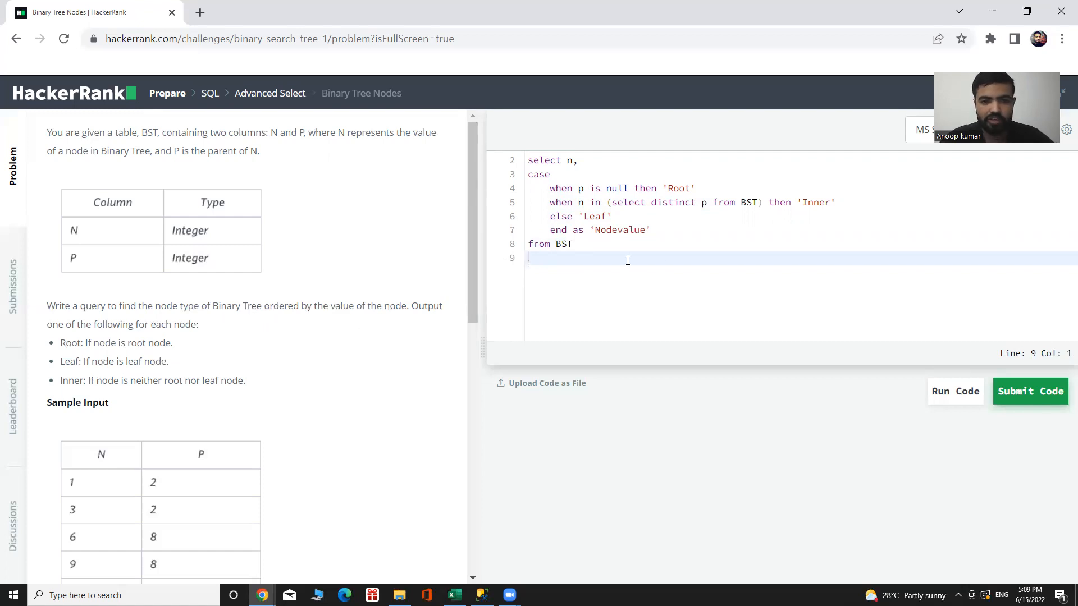
type("o")
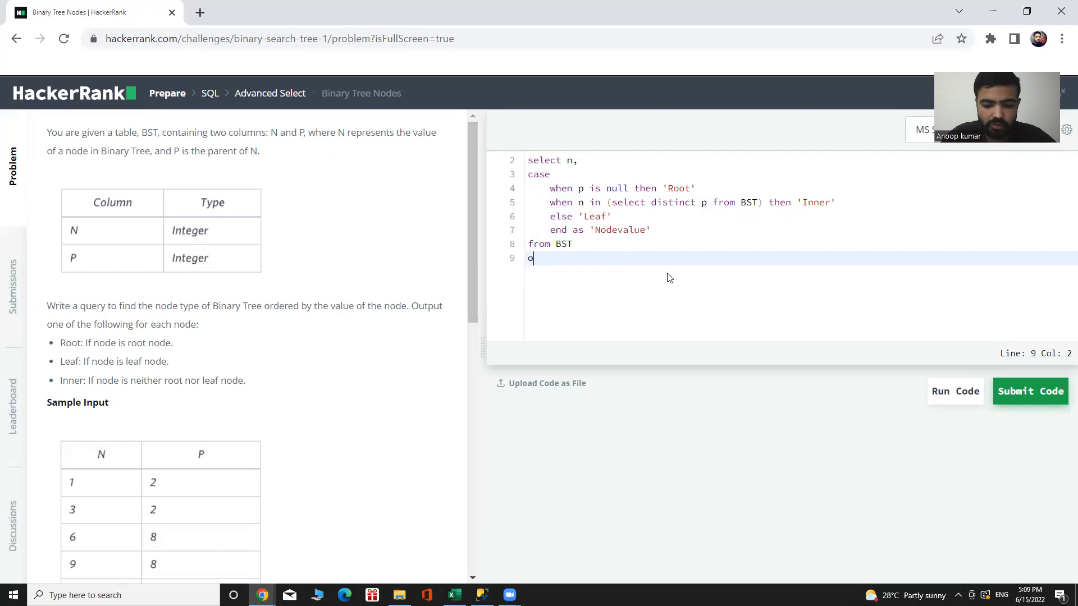
type("rder b")
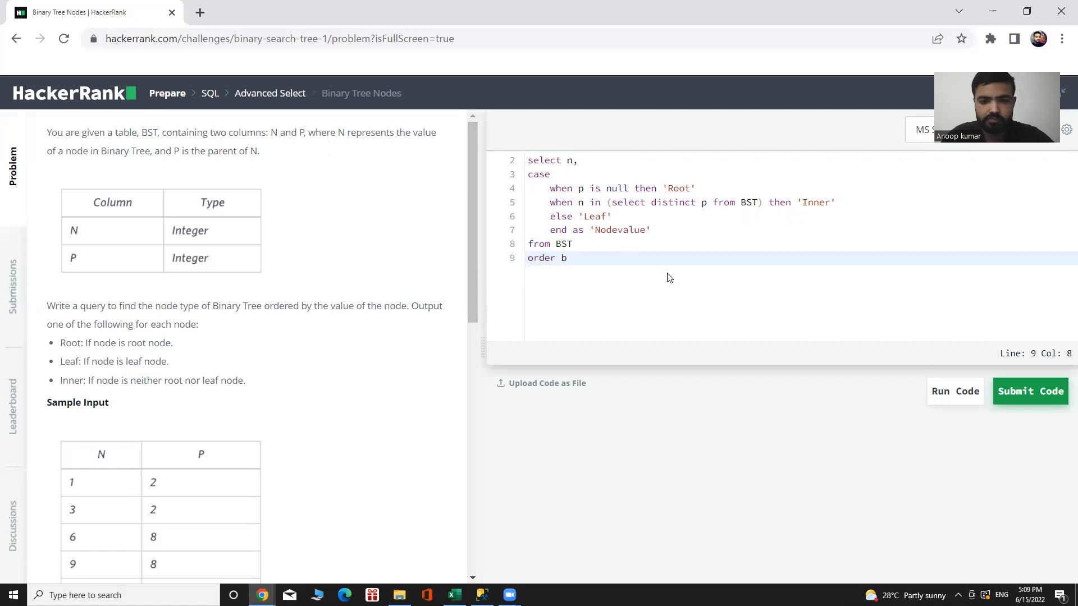
type("y")
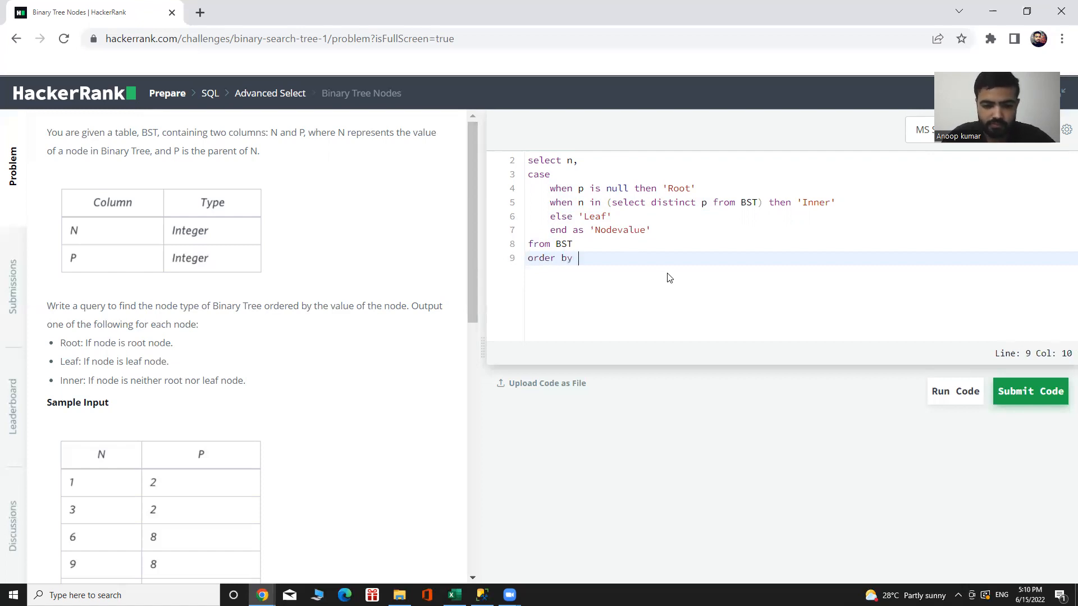
type("n;")
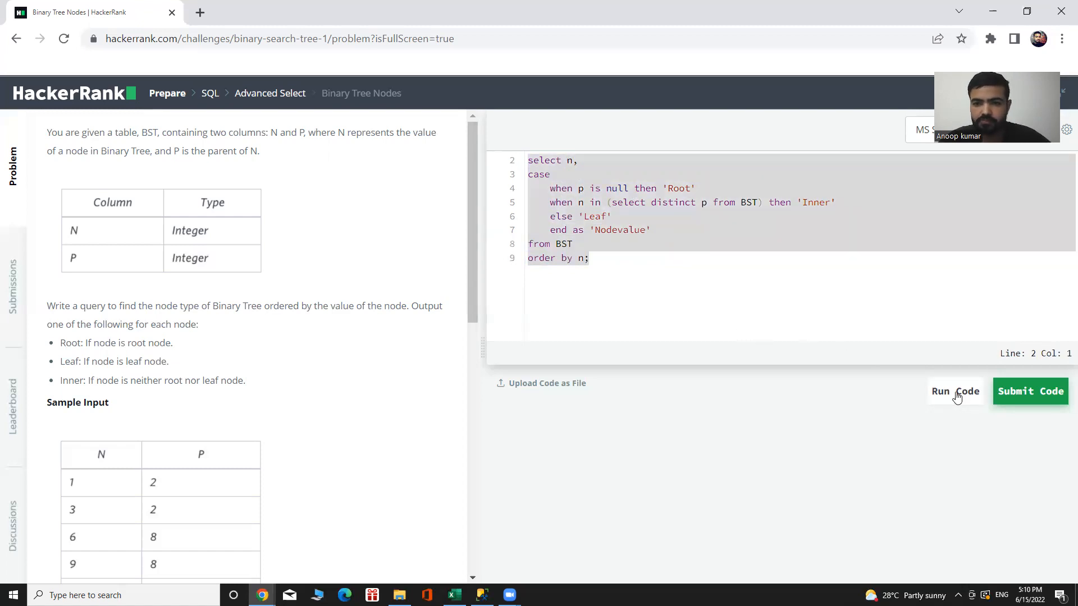
Run the query against sample test case 0 and get the passing node-type output.
left_click(954, 391)
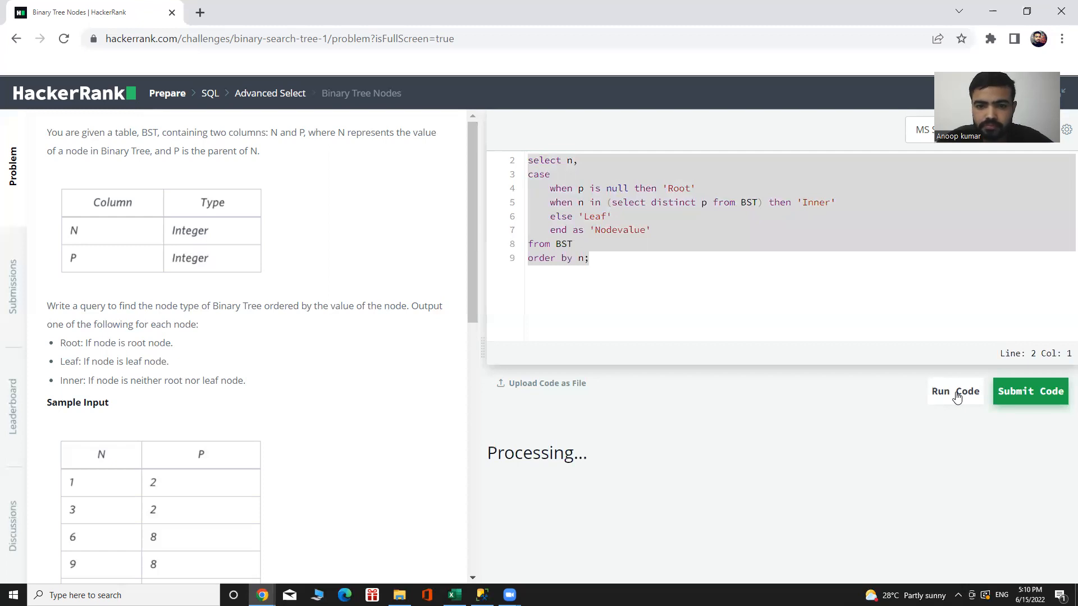
left_click(954, 390)
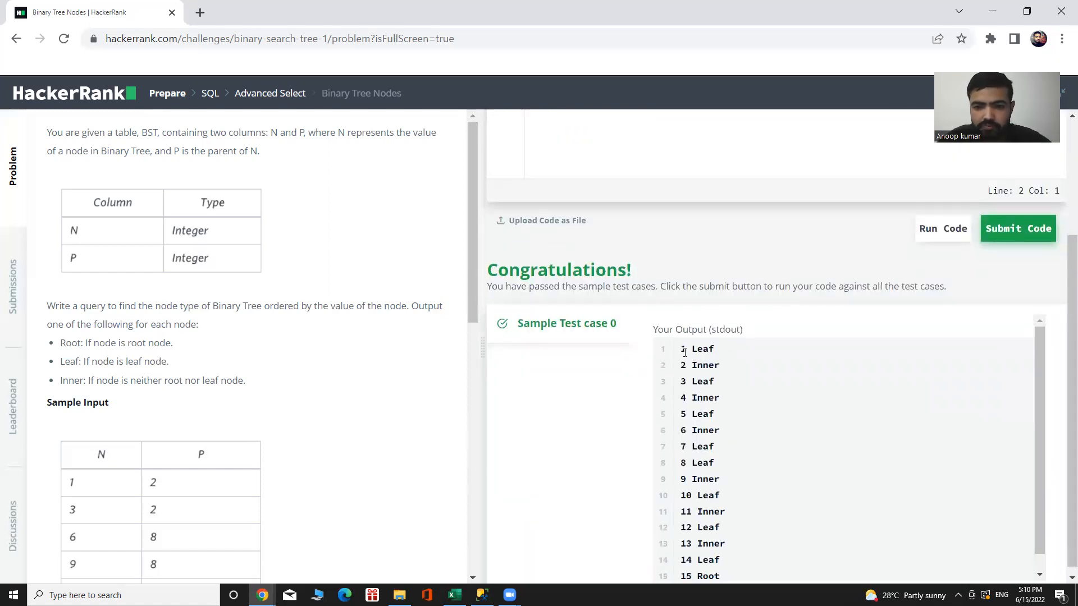
mouse_move(722, 356)
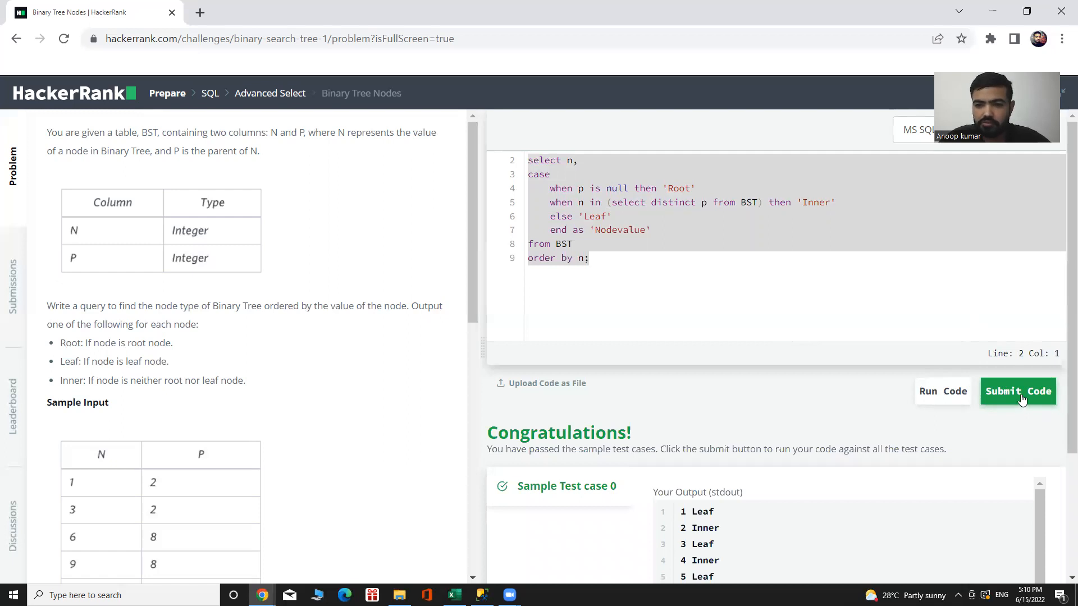
Submit the solution and get the 'You solved this challenge' confirmation.
left_click(1018, 391)
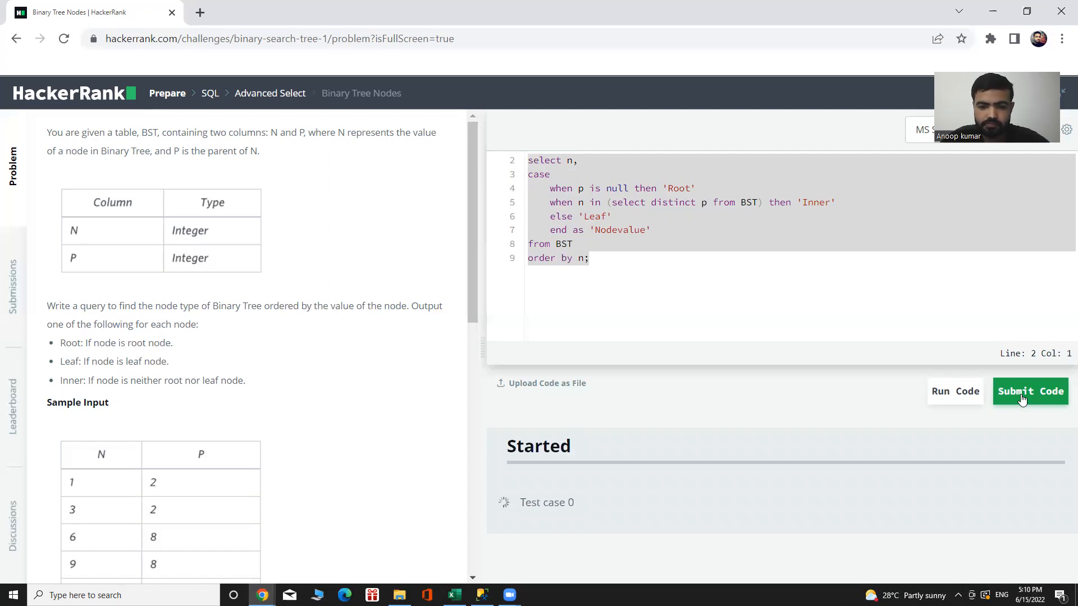
left_click(1030, 391)
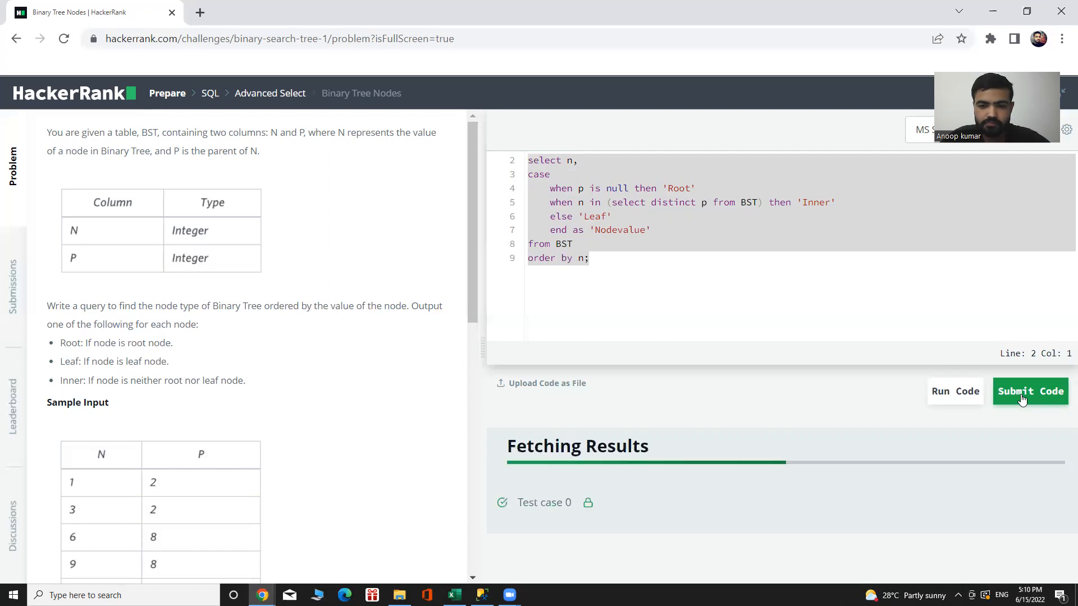
left_click(1029, 391)
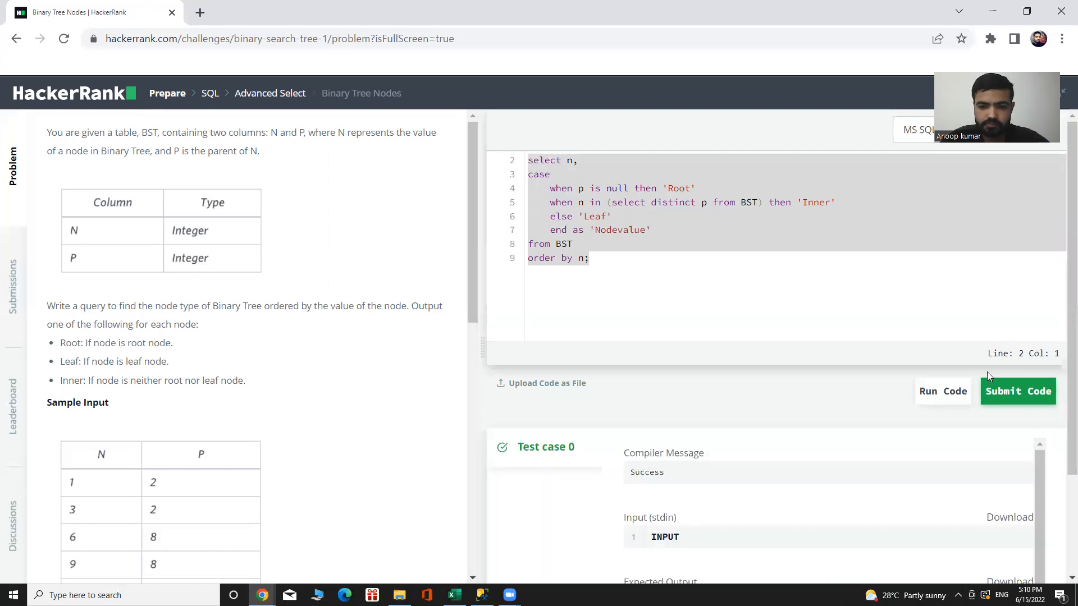
left_click(1017, 391)
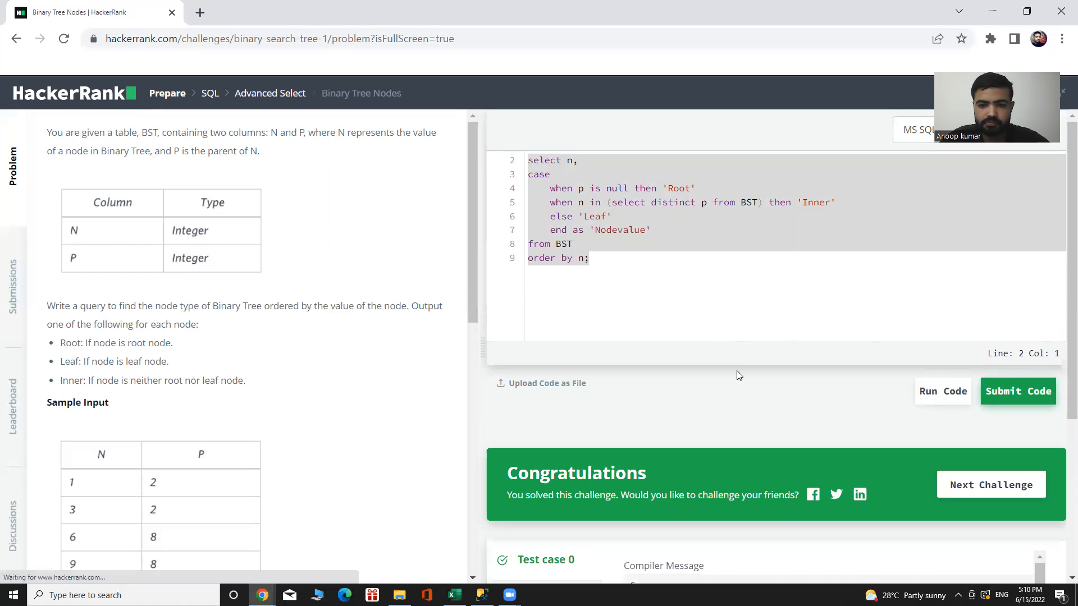
mouse_move(714, 327)
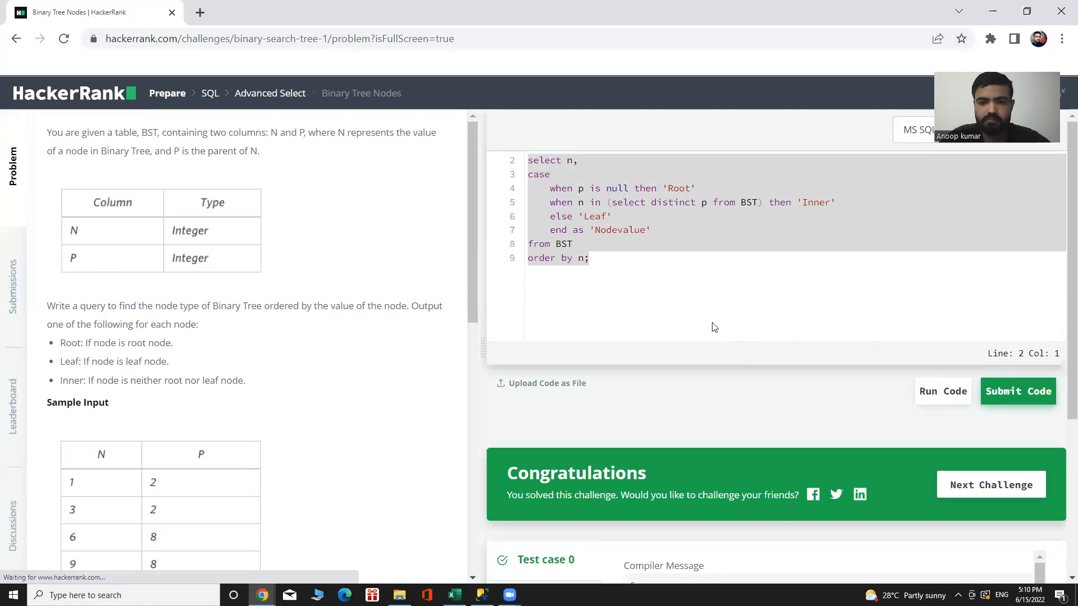